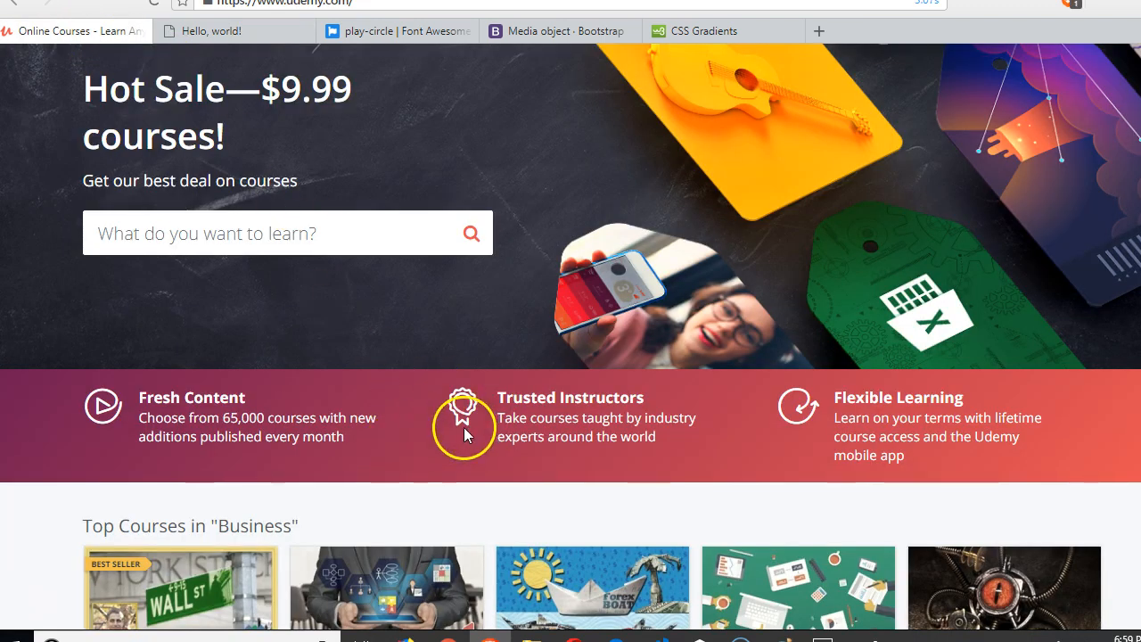
mouse_move(421, 38)
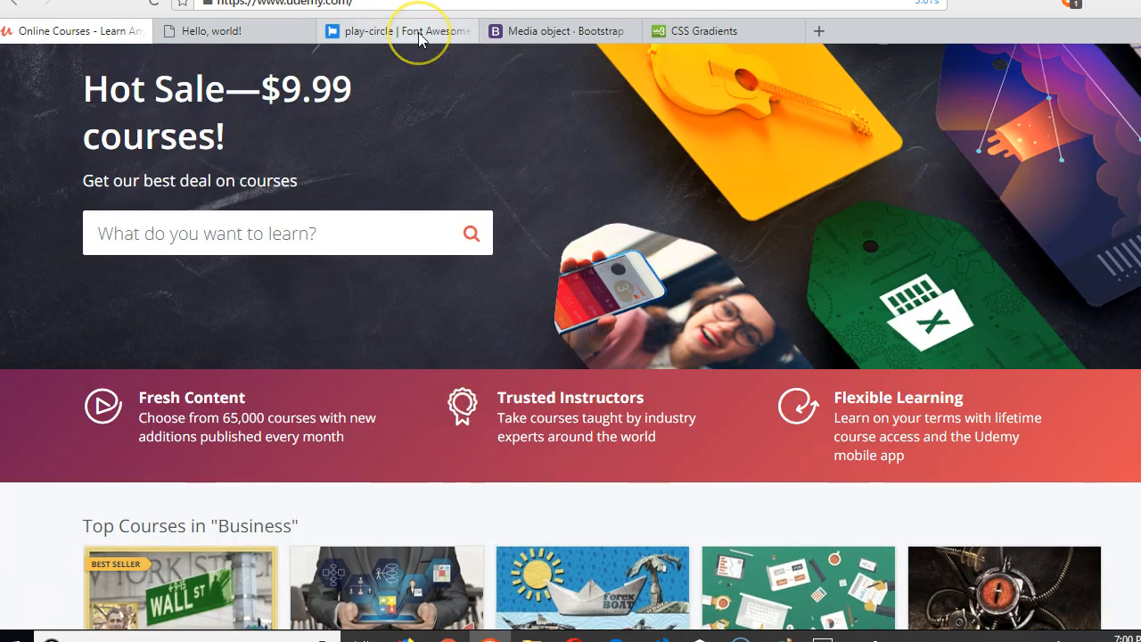
Step: Search Font Awesome for ribbon and pin icons, then 'award' to find trophy icons
click(407, 31)
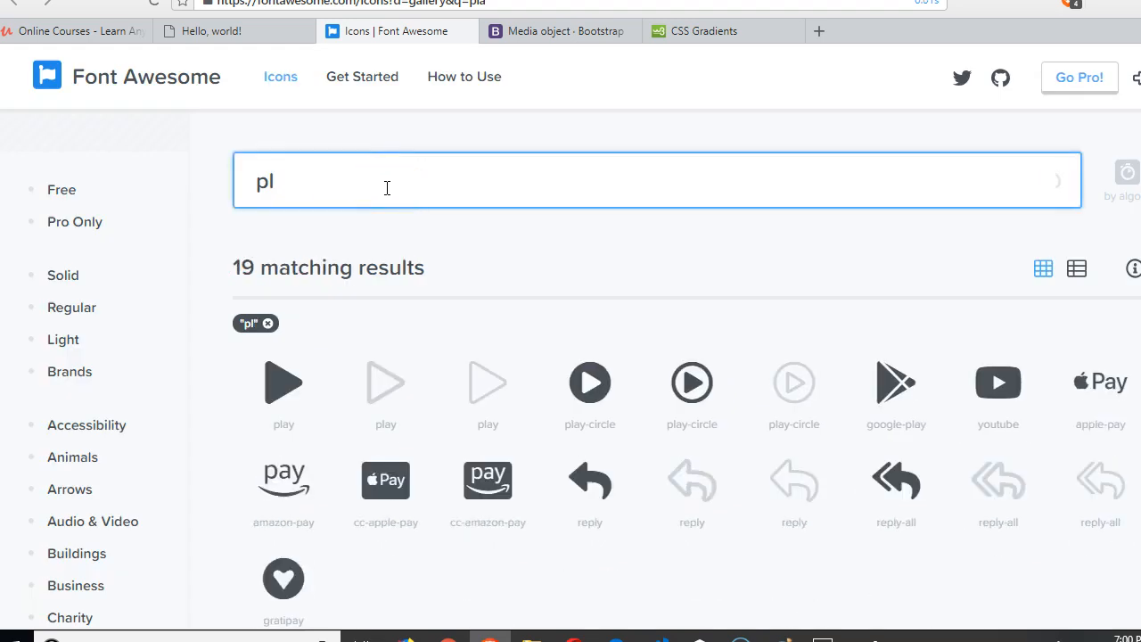
text(ro)
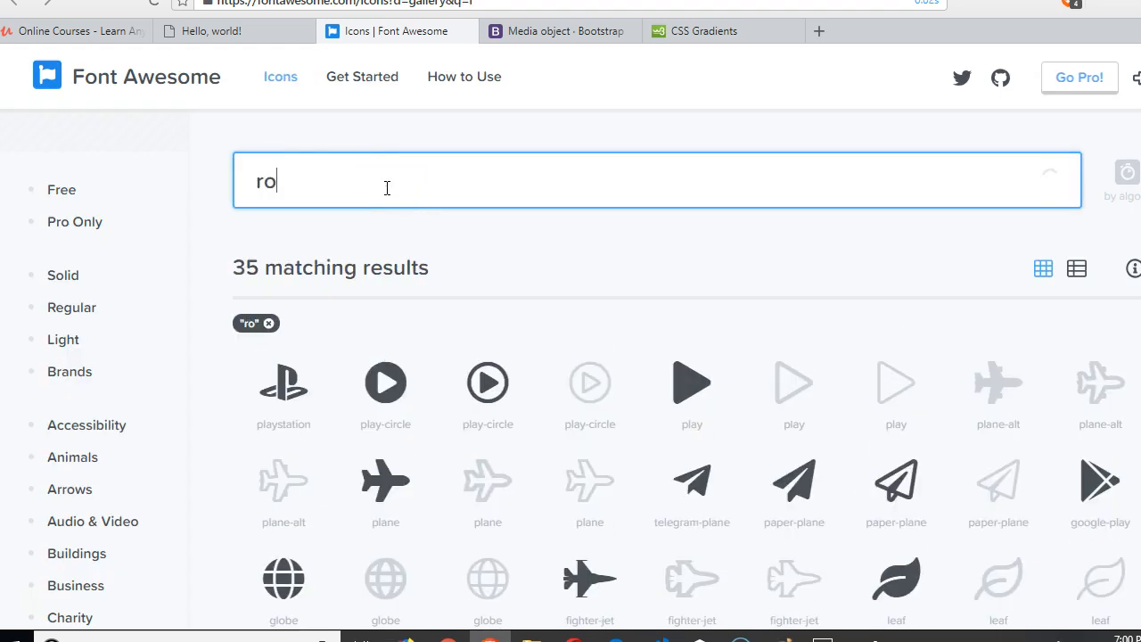
text(rib)
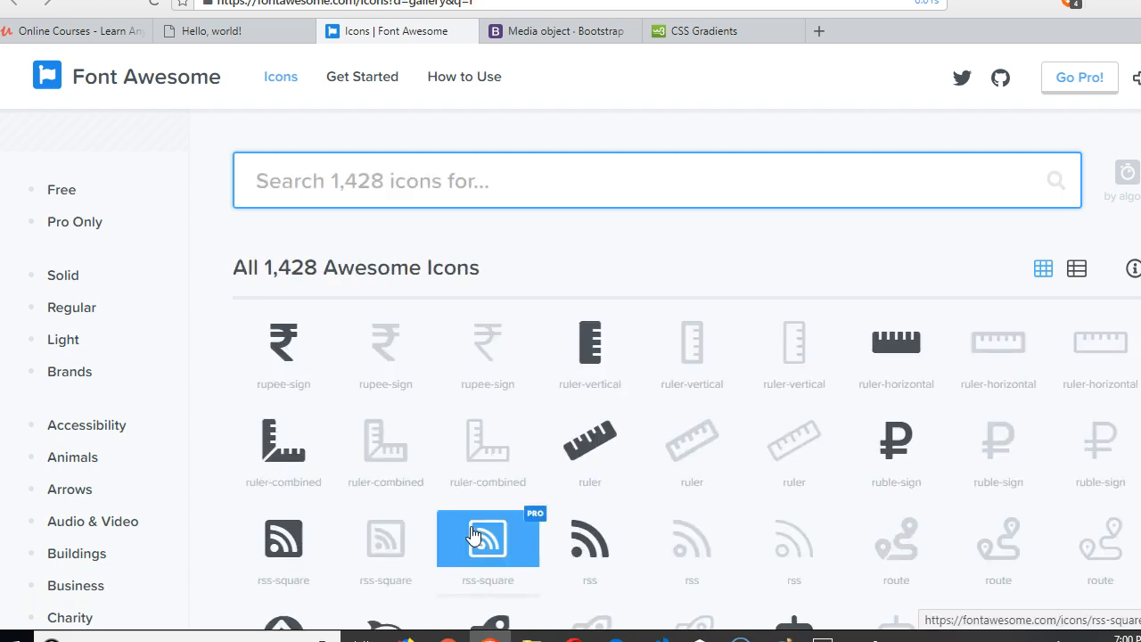
text(pinup)
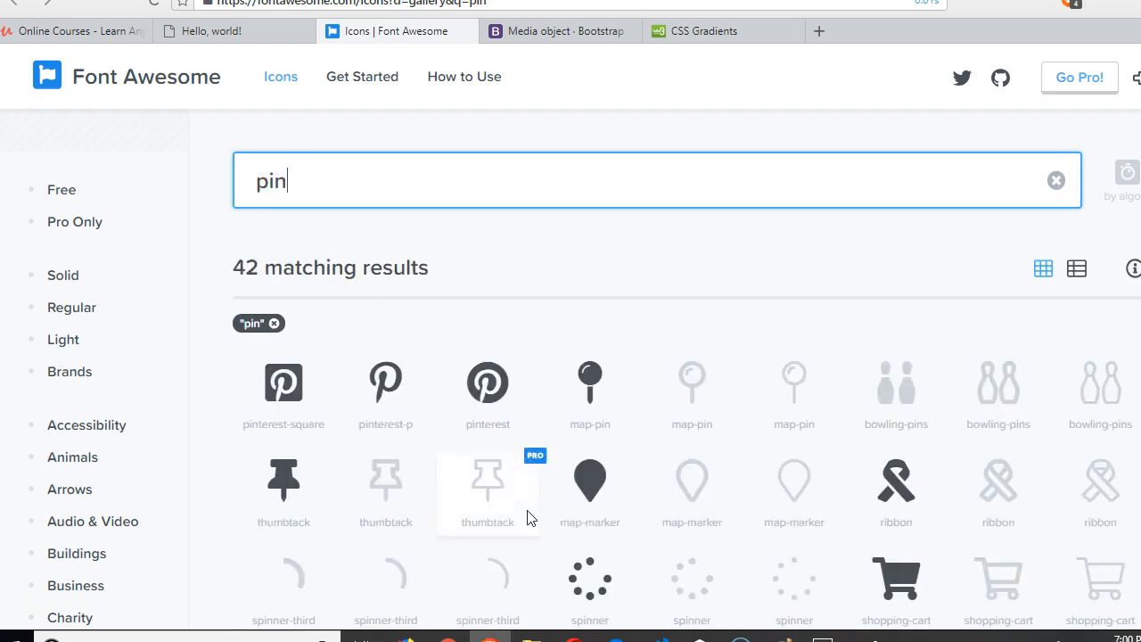
scroll(down, 3)
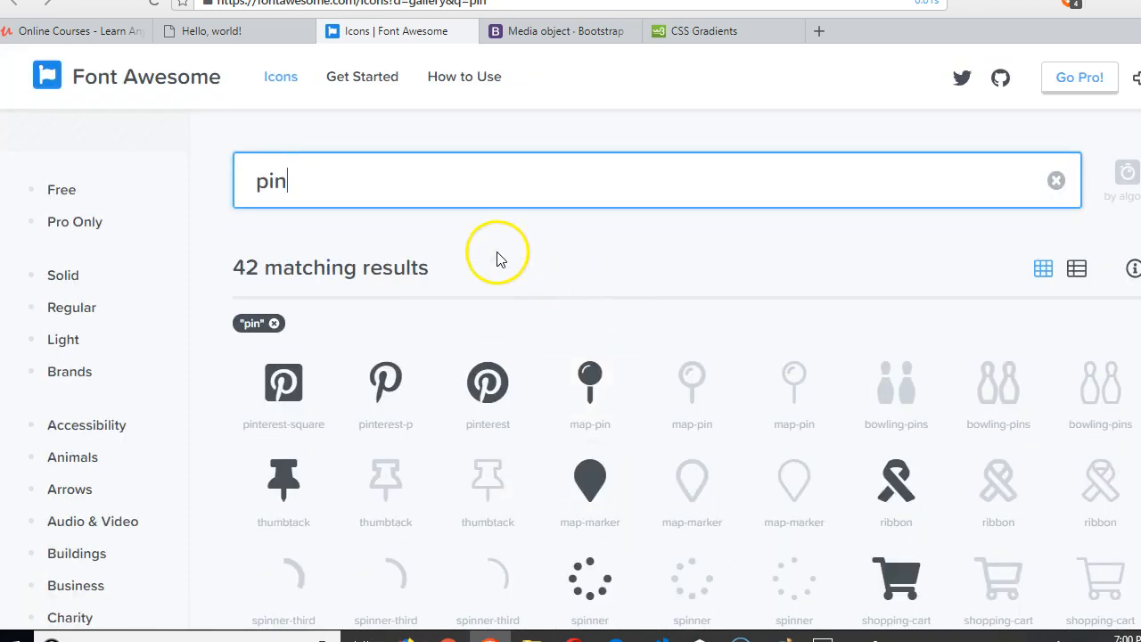
click(1056, 180)
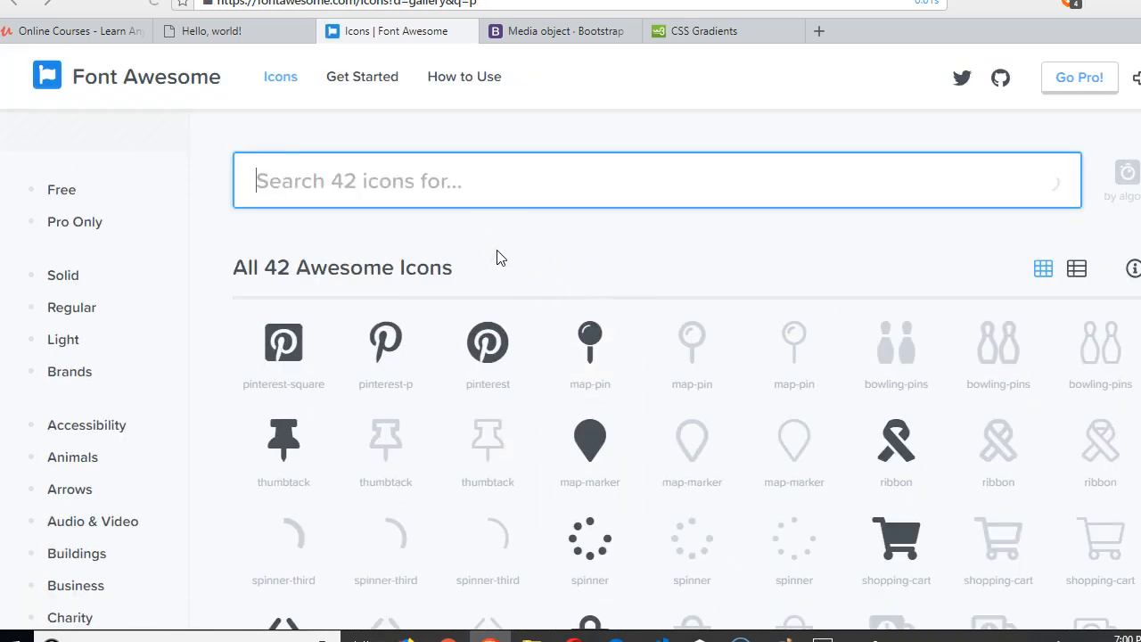
text(award)
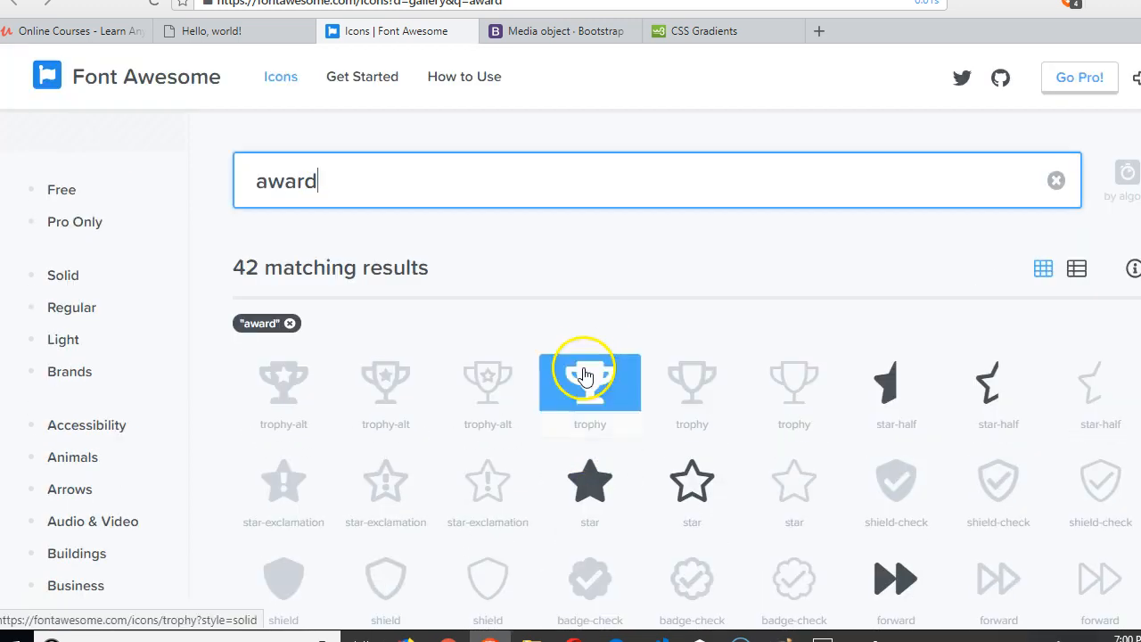
Step: Compare with Udemy, then search Font Awesome for 'ribbon' and open the solid ribbon icon
click(76, 31)
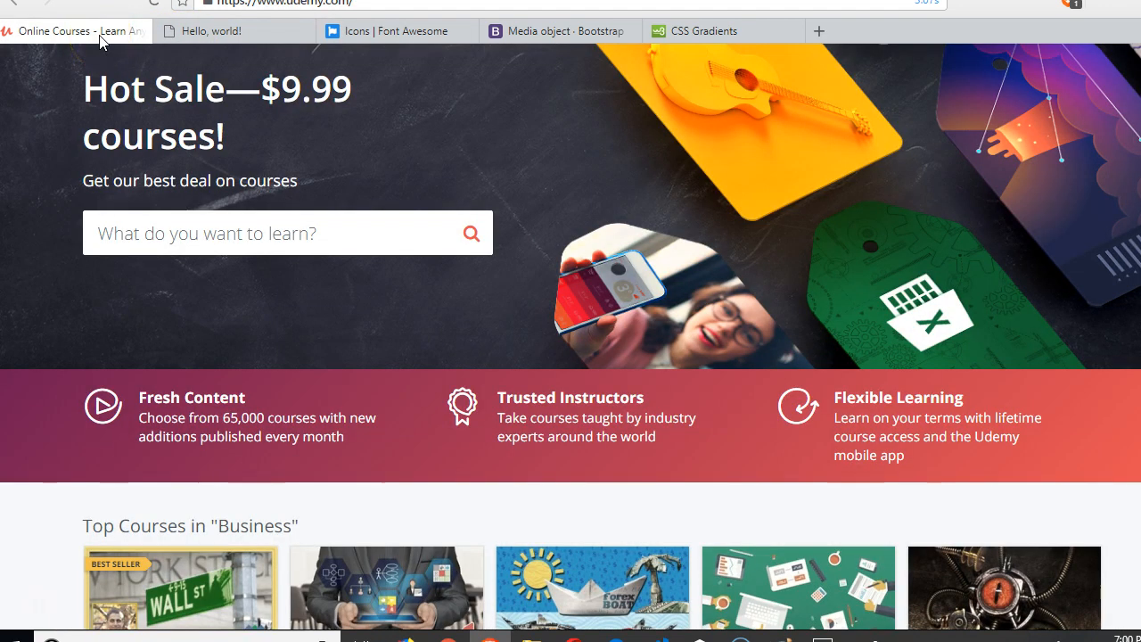
mouse_move(494, 428)
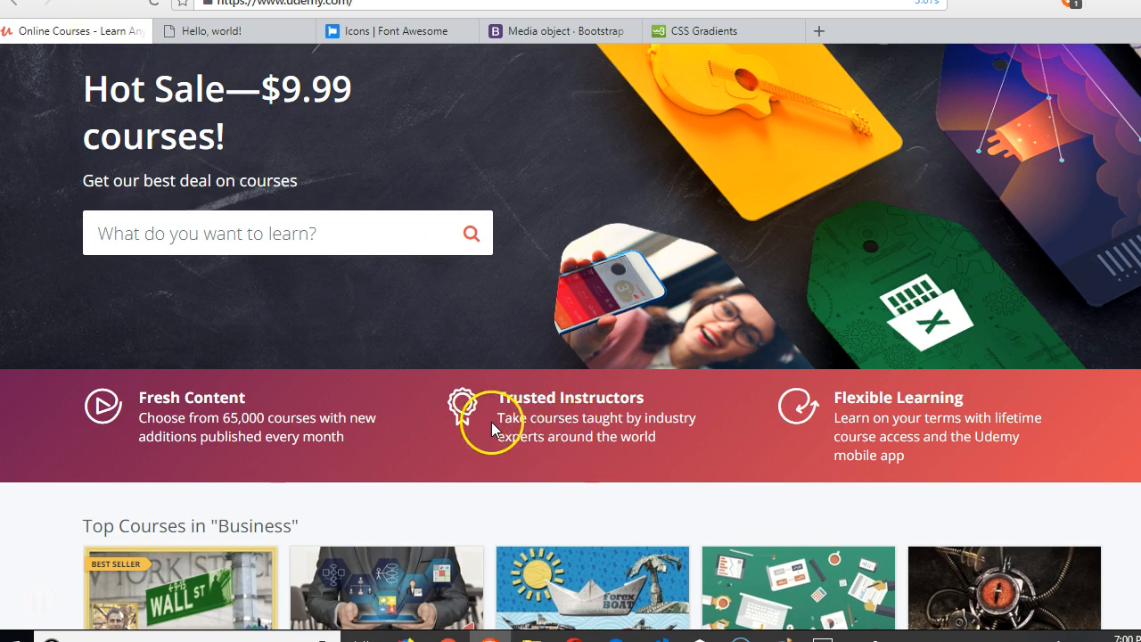
mouse_move(312, 63)
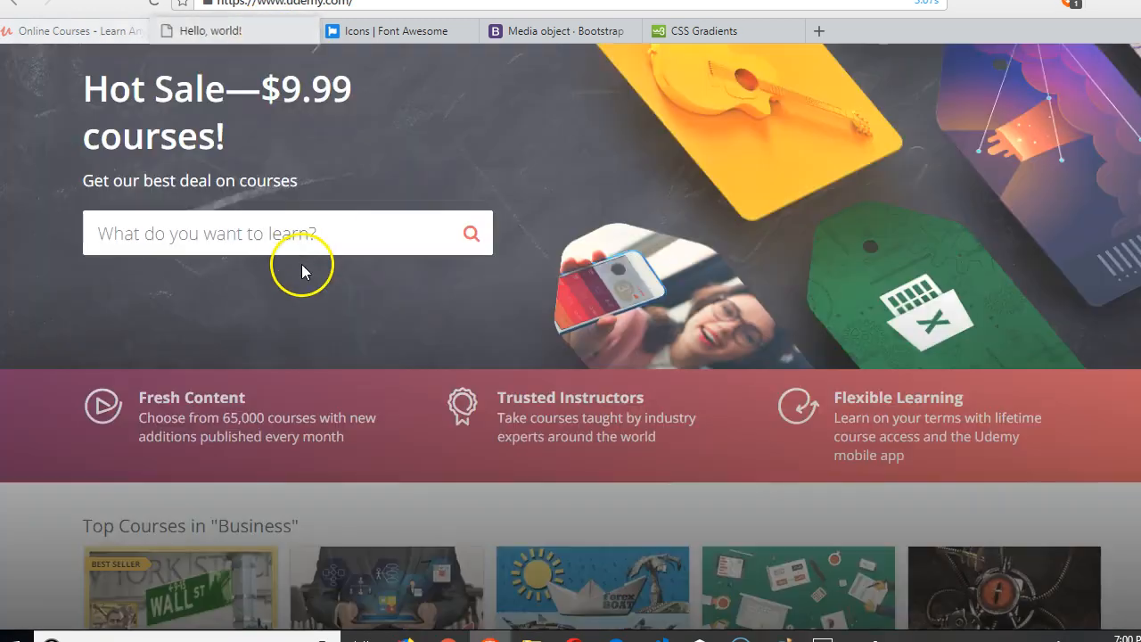
click(392, 30)
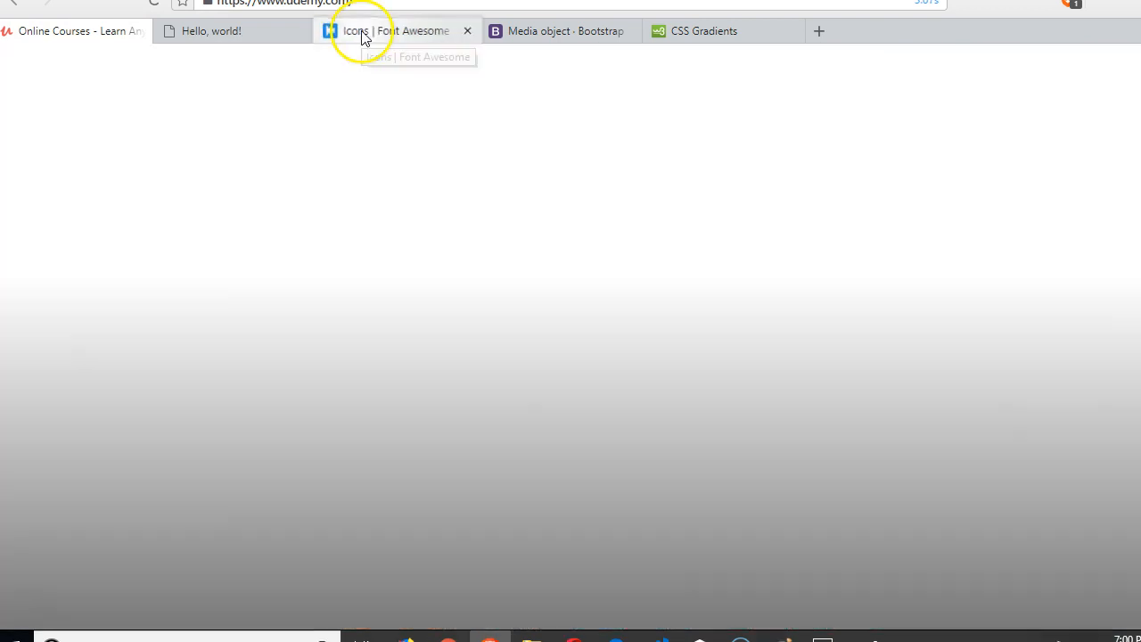
click(397, 30)
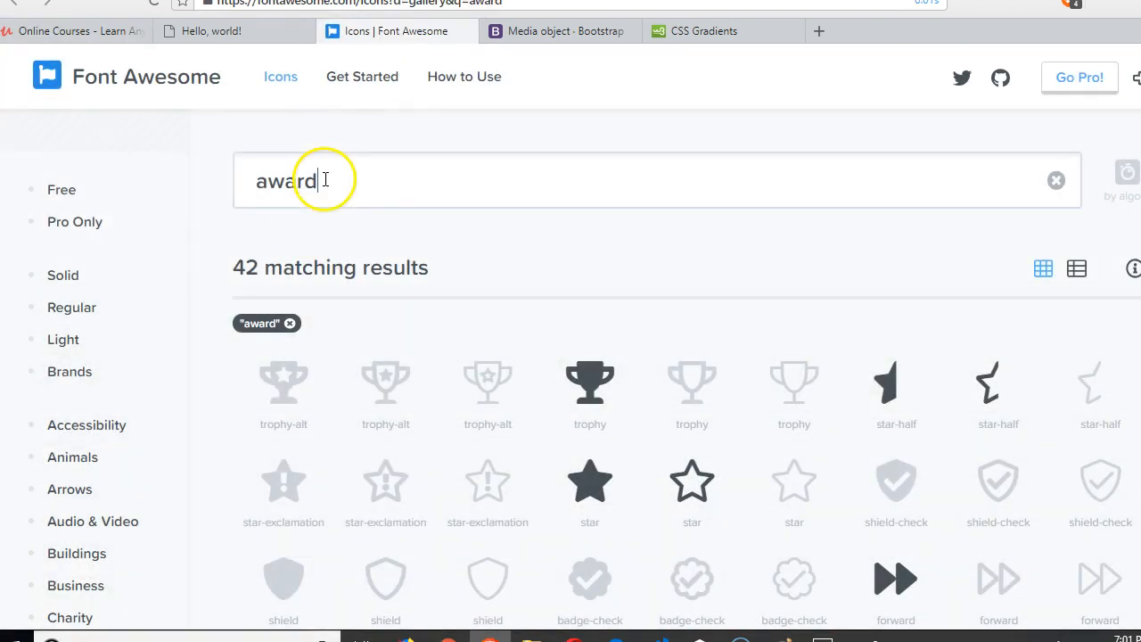
text(robo)
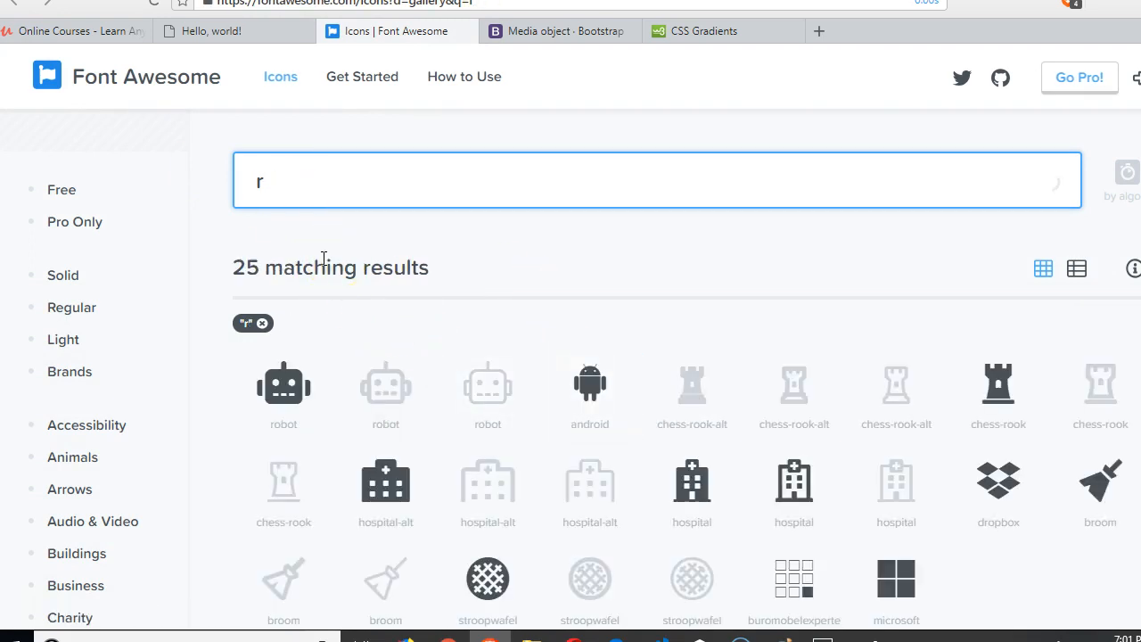
text(ibon)
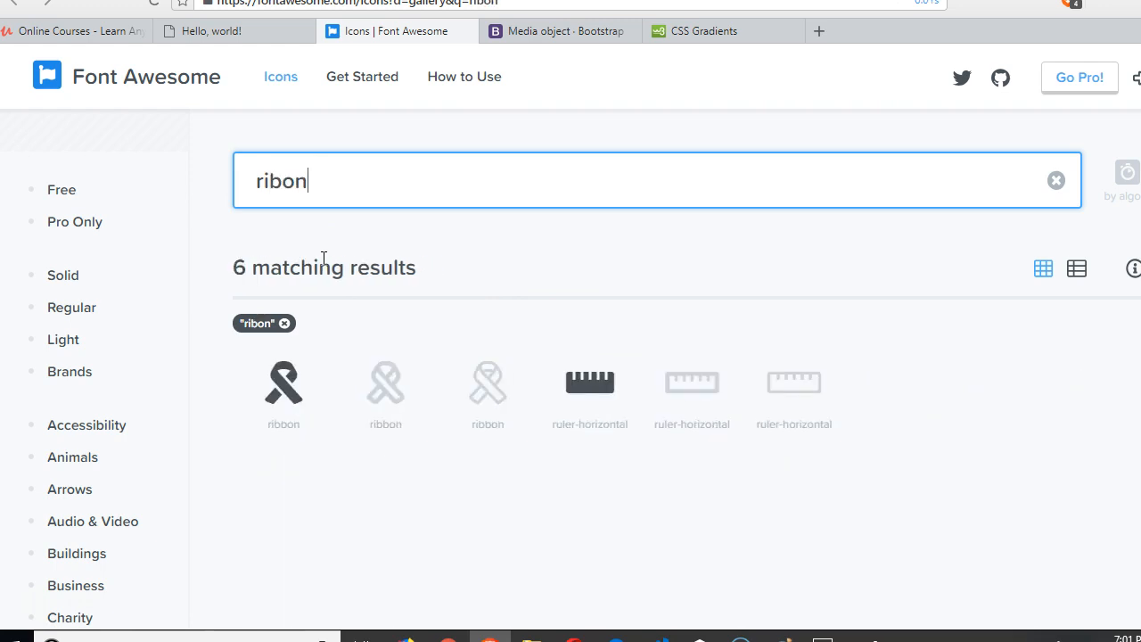
mouse_move(284, 383)
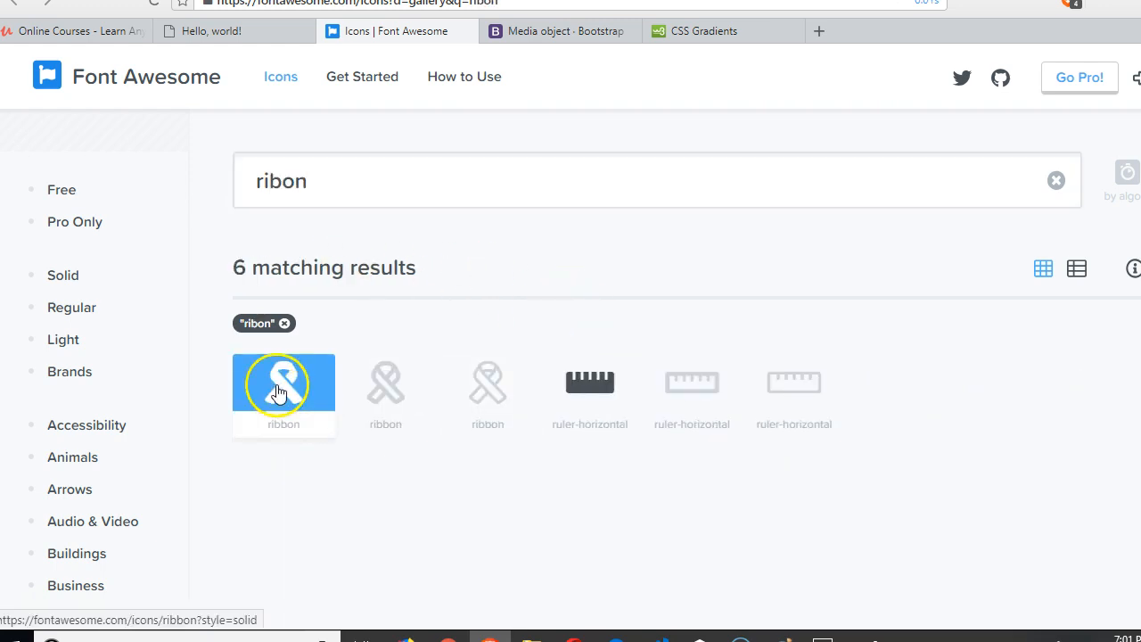
click(283, 383)
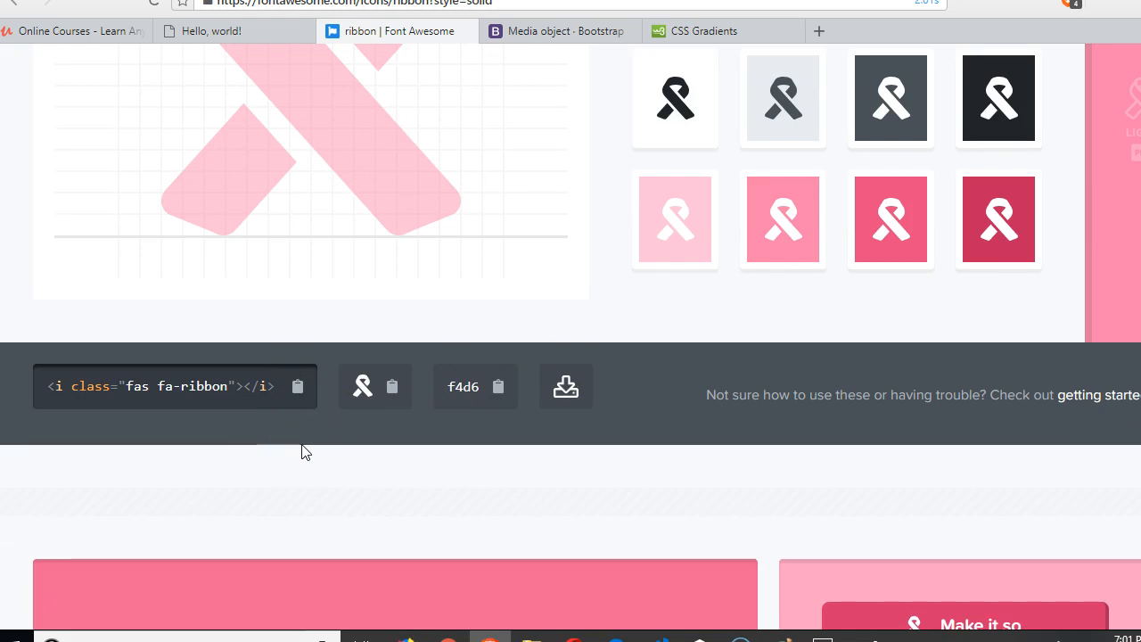
mouse_move(299, 386)
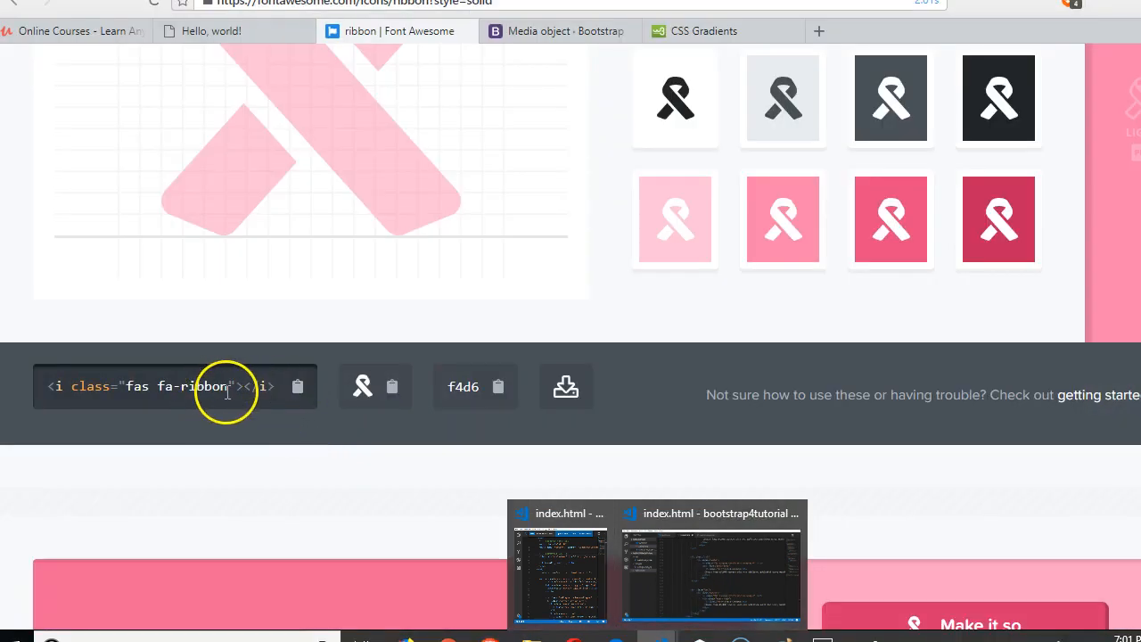
Step: Change the second feature's icon class to fa-ribbon
double_click(203, 386)
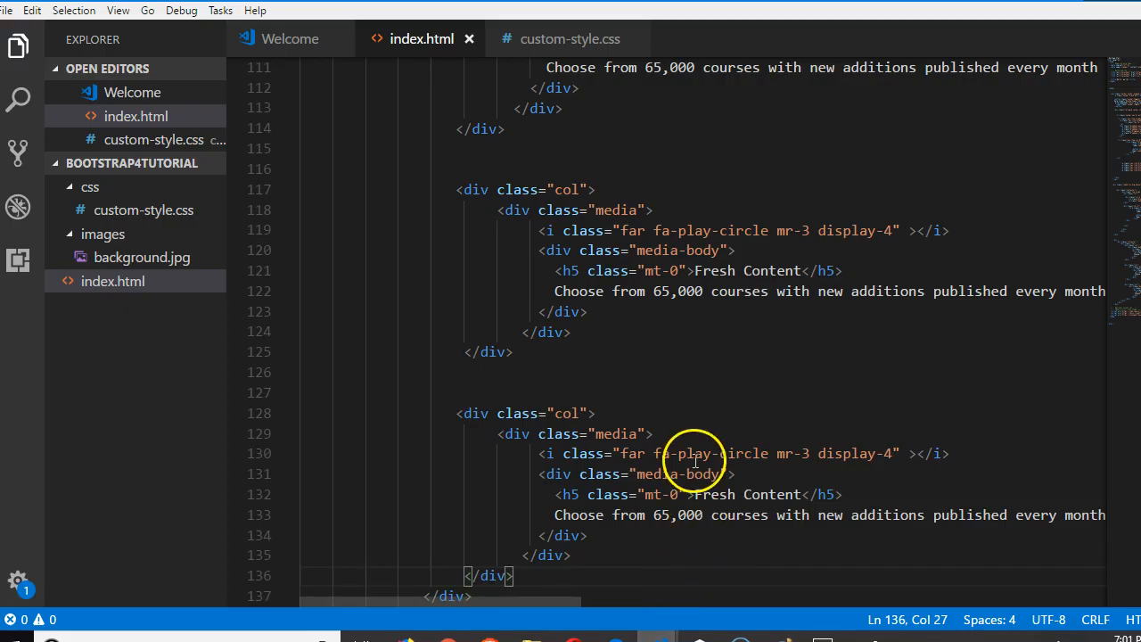
scroll(down, 3)
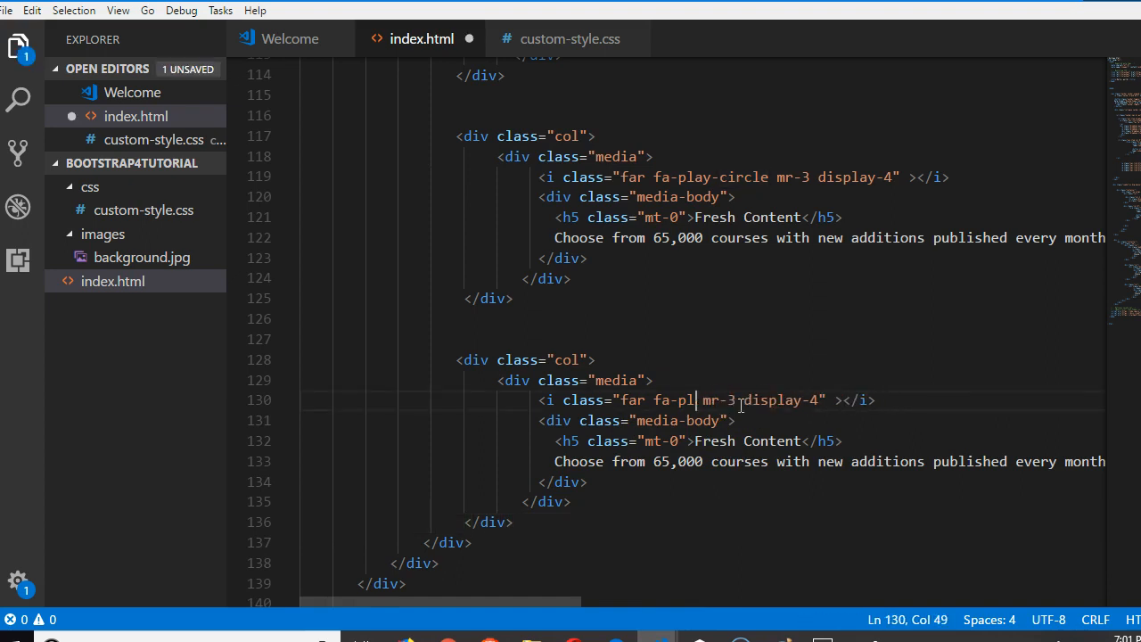
text(ribbo)
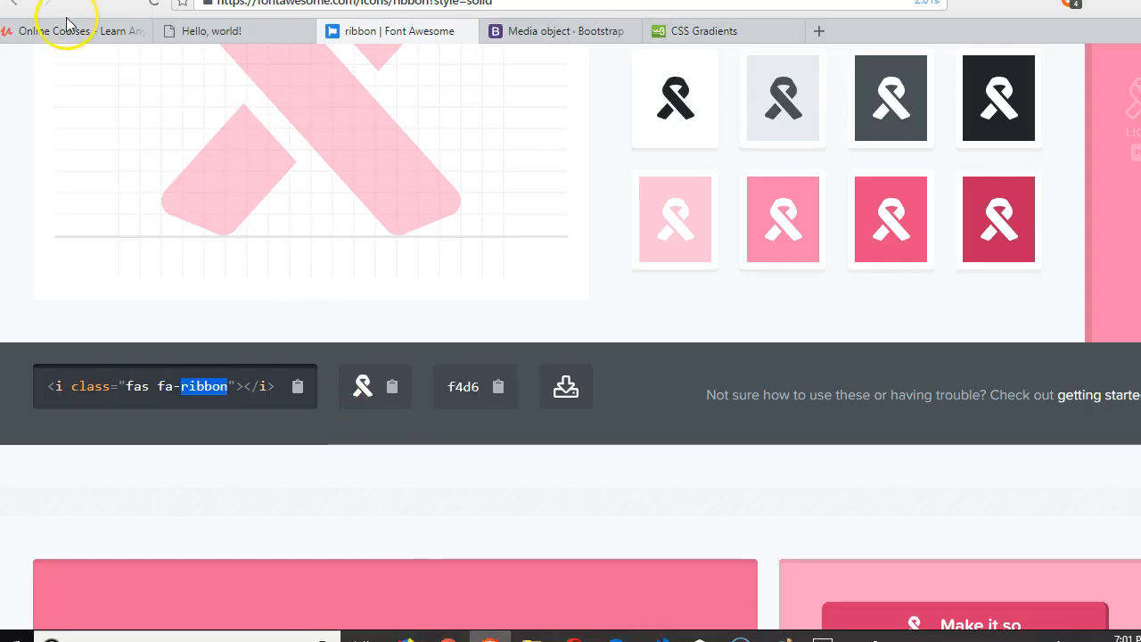
Step: Retext the second feature: 'Take courses taught by industry experts around the world', heading 'Trusted Instructors'
click(76, 31)
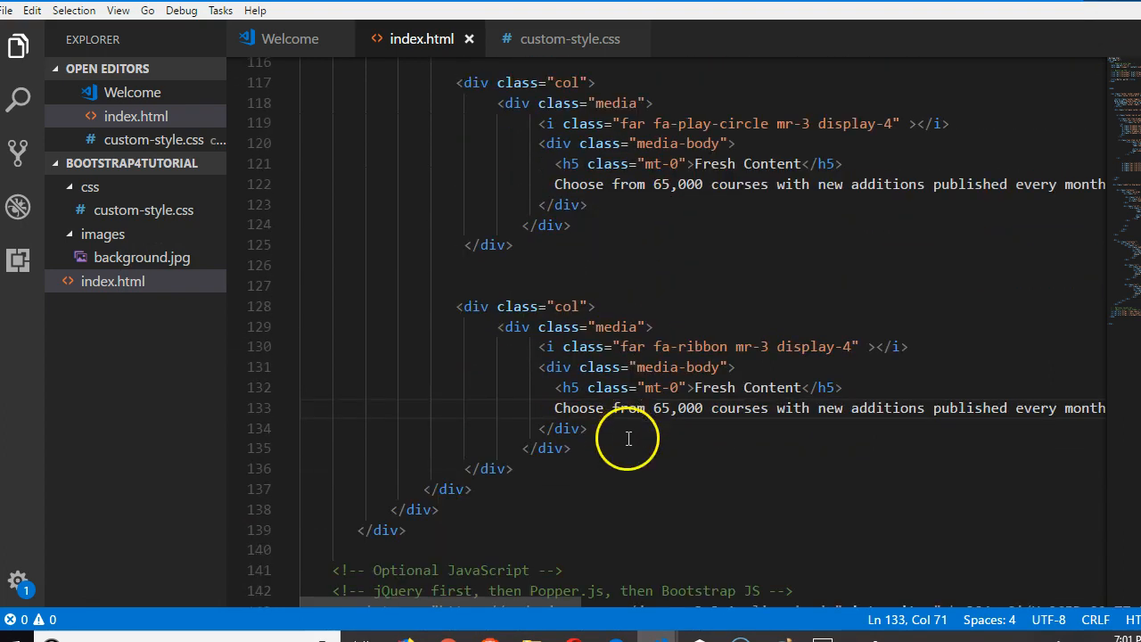
drag(554, 407, 1010, 407)
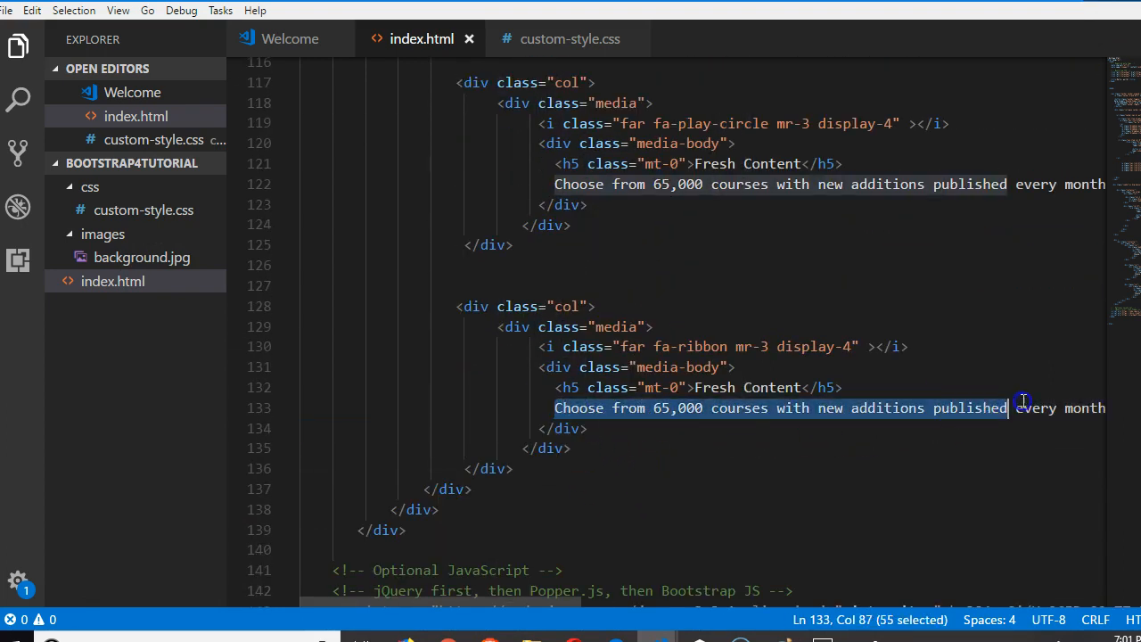
text(pnth)
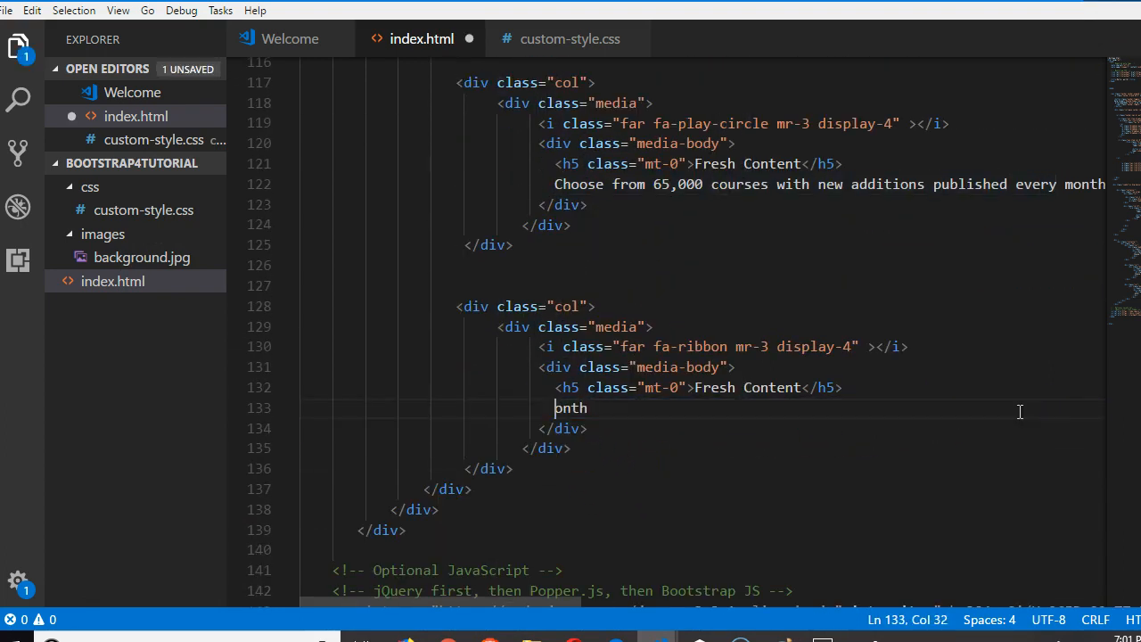
text(Take courses taught by industry experts around the world)
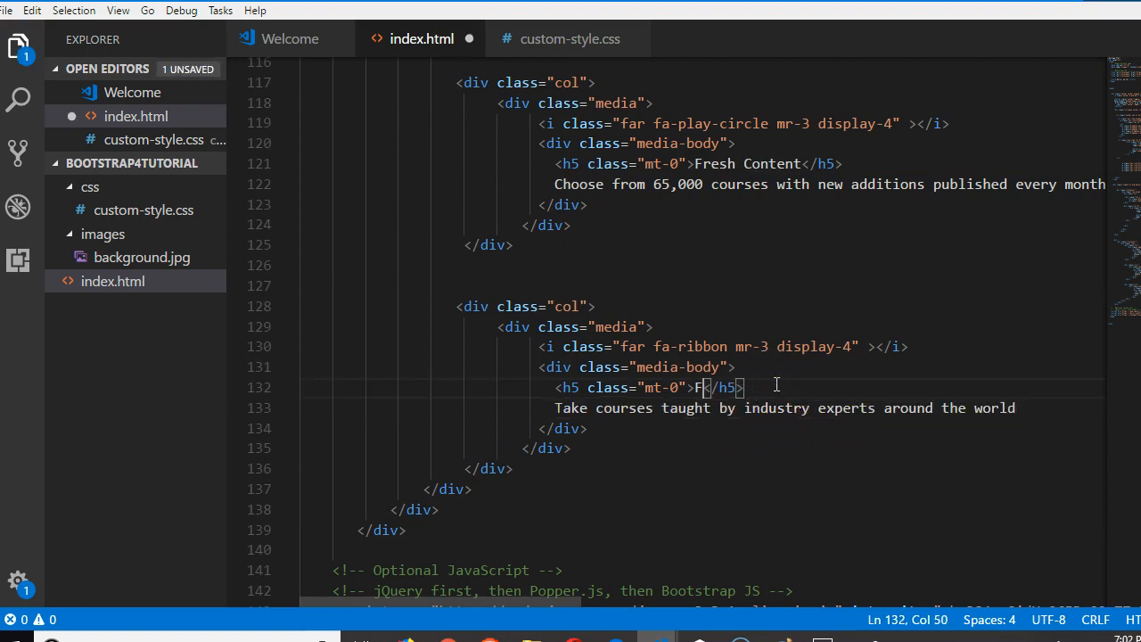
text(rusted)
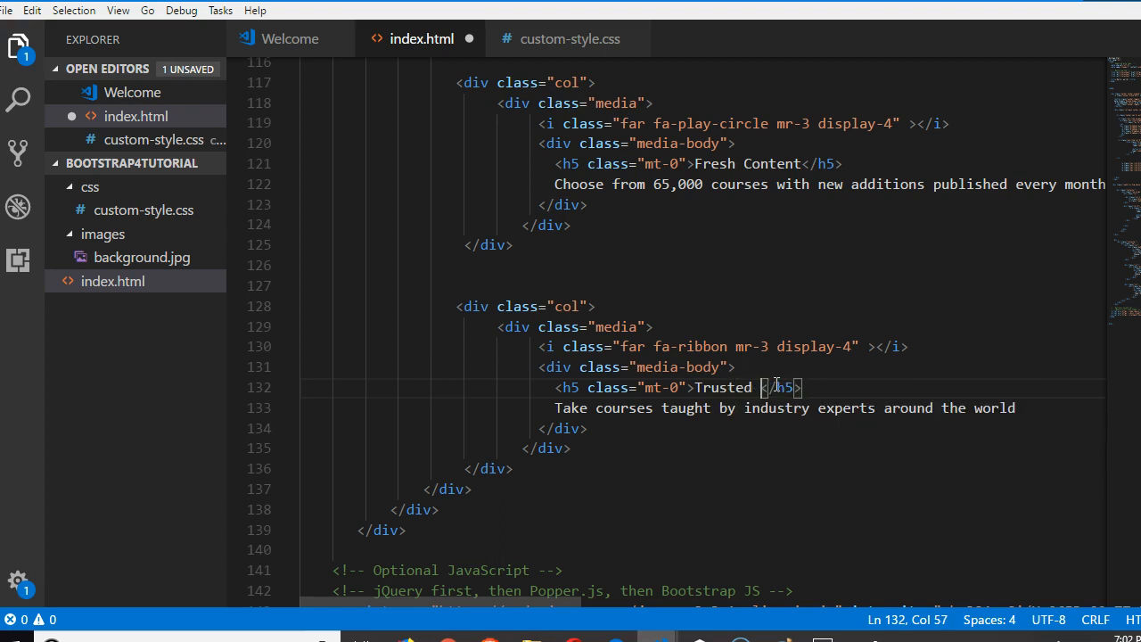
text(Instructors)
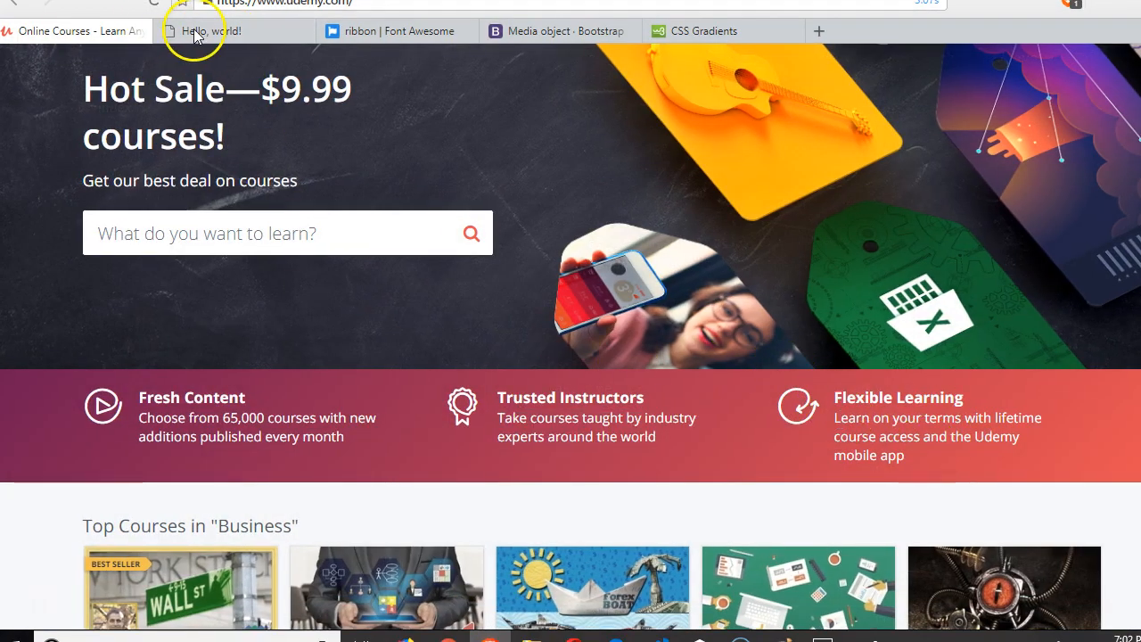
Step: Search Font Awesome for flexible, line, road and snake icons, browsing the results
click(397, 30)
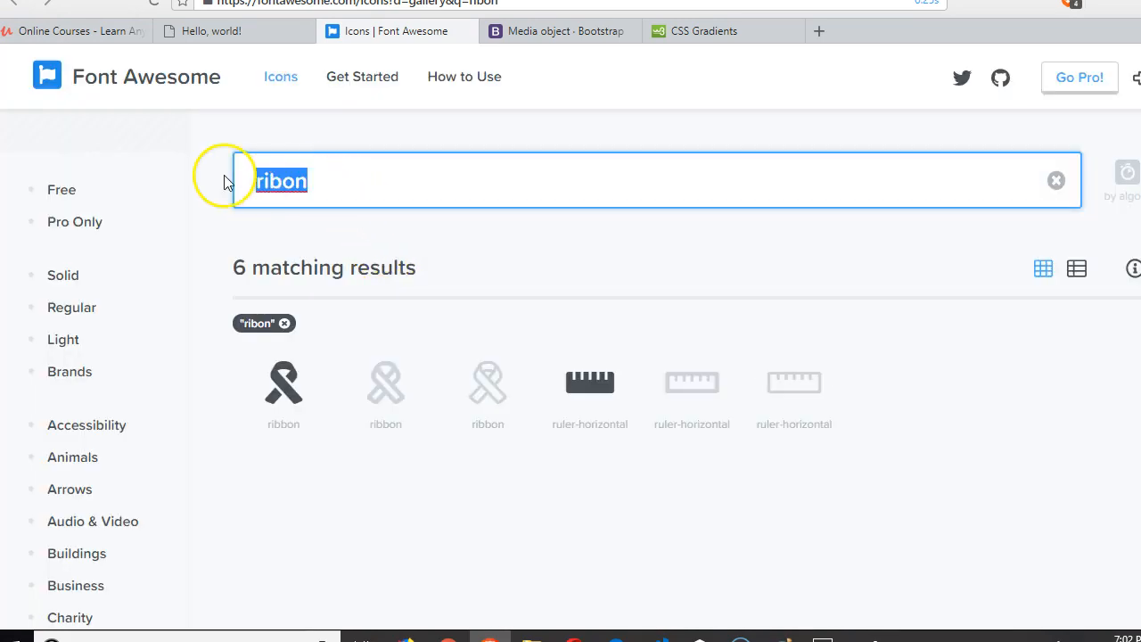
text(flexi)
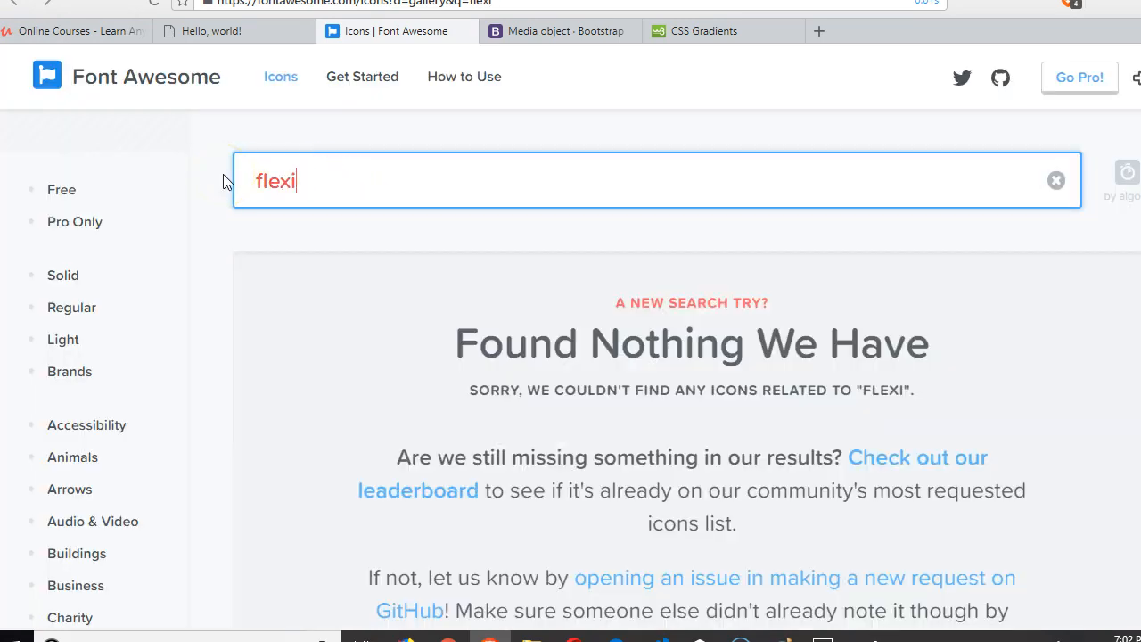
text(flexi)
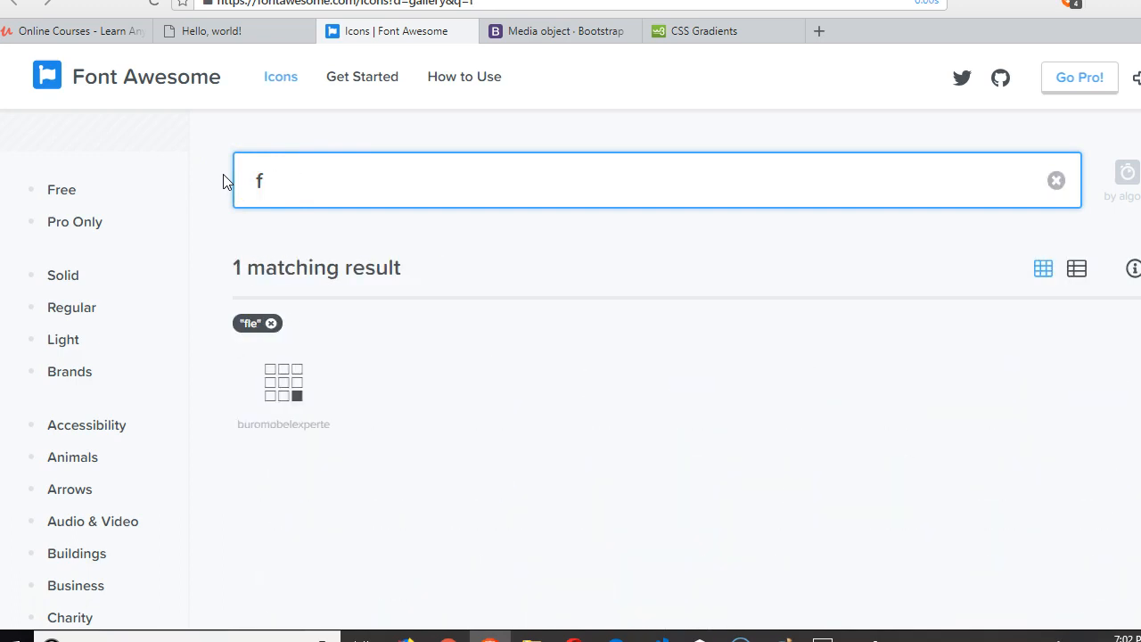
text(line)
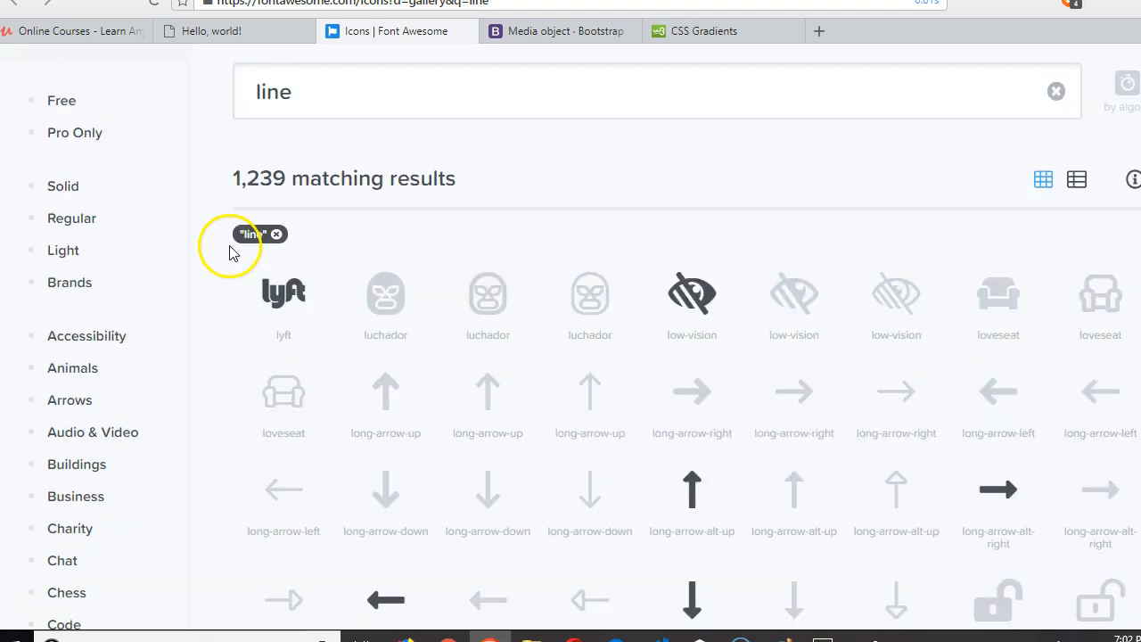
scroll(down, 3)
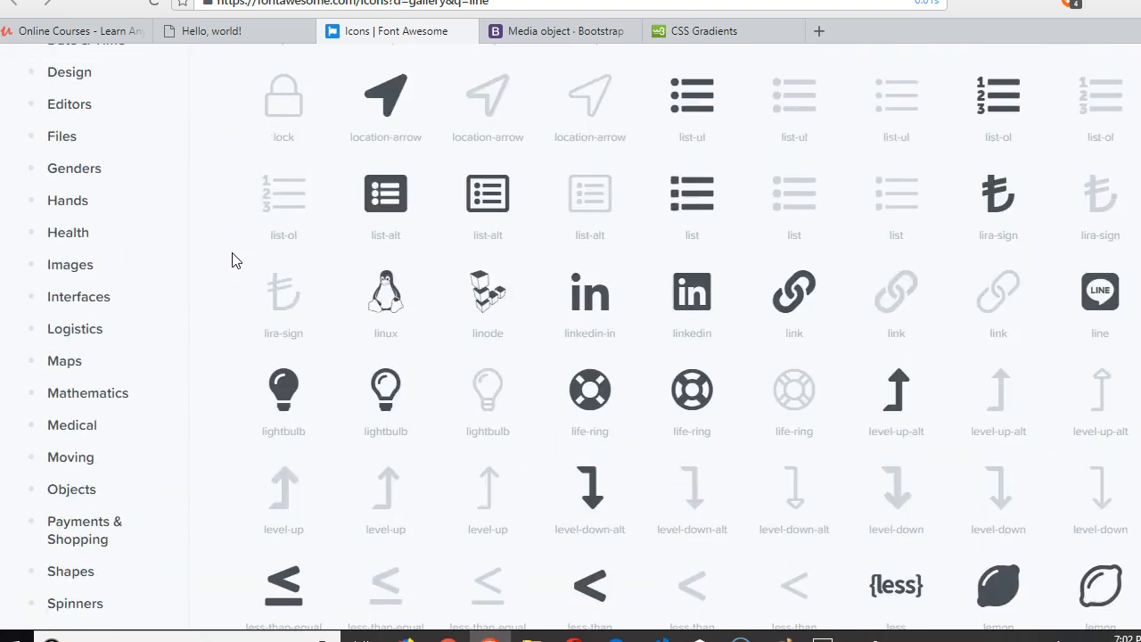
scroll(down, 3)
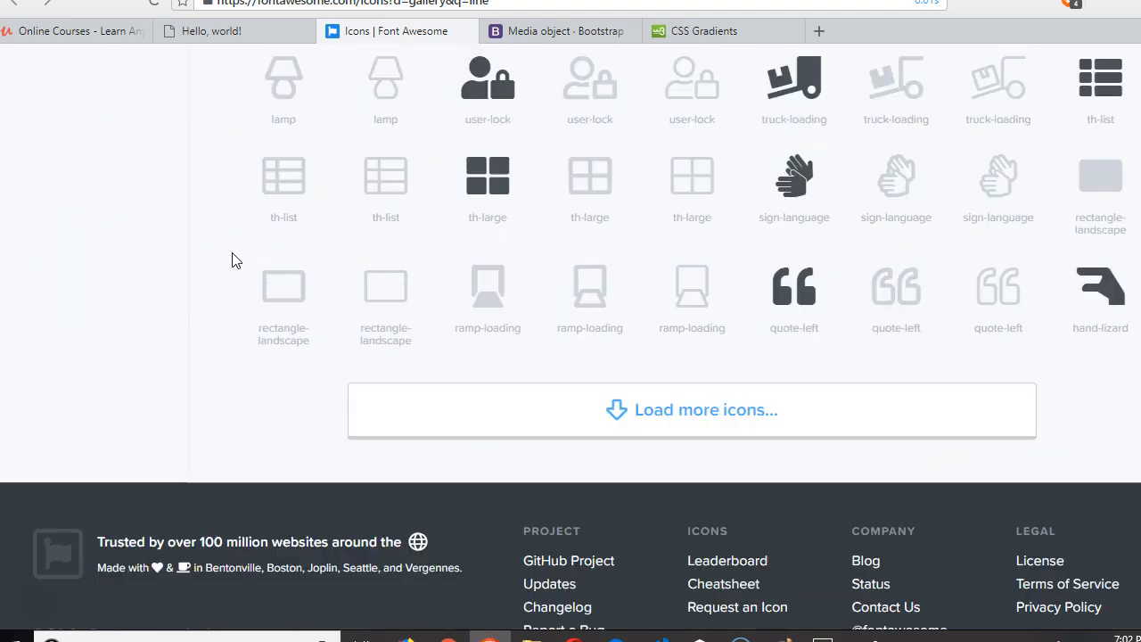
click(691, 409)
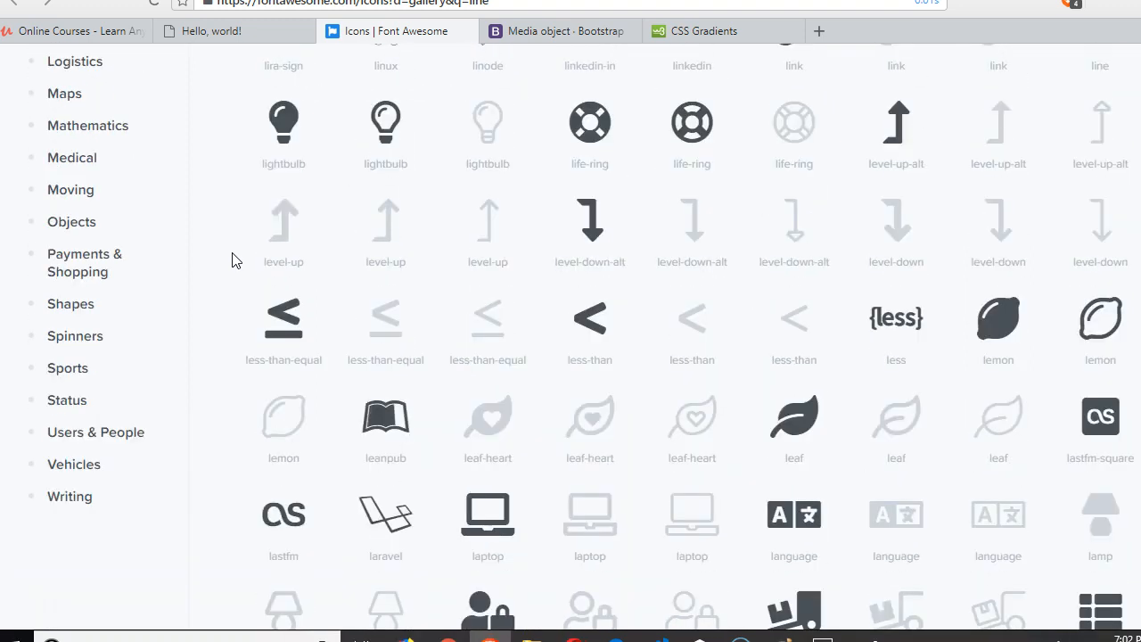
scroll(up, 3)
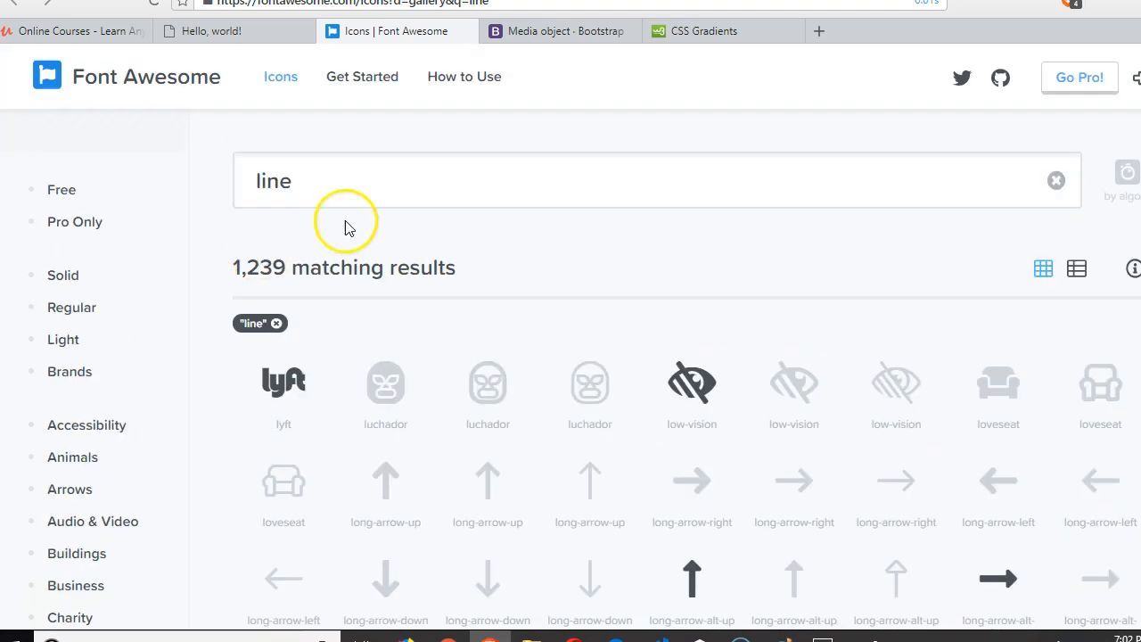
text(road)
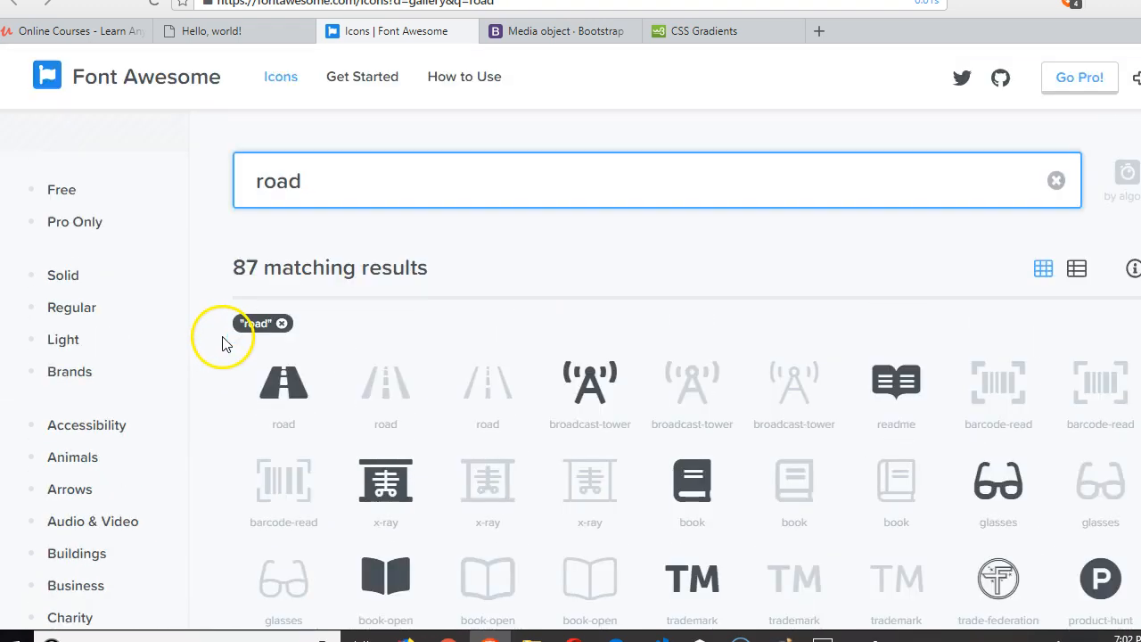
scroll(down, 3)
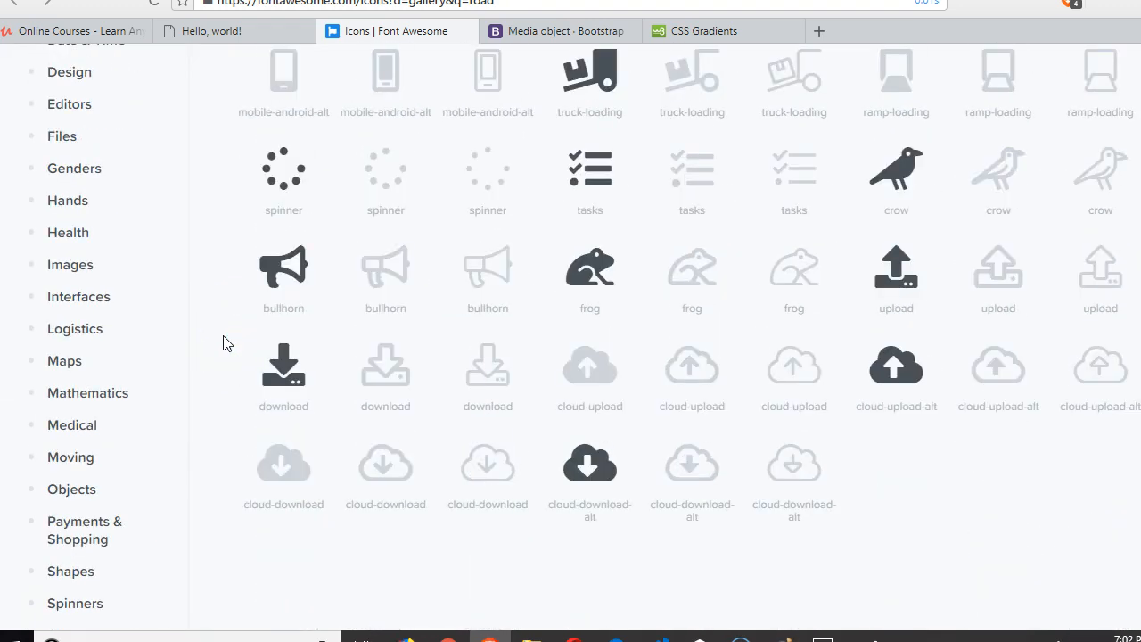
scroll(up, 3)
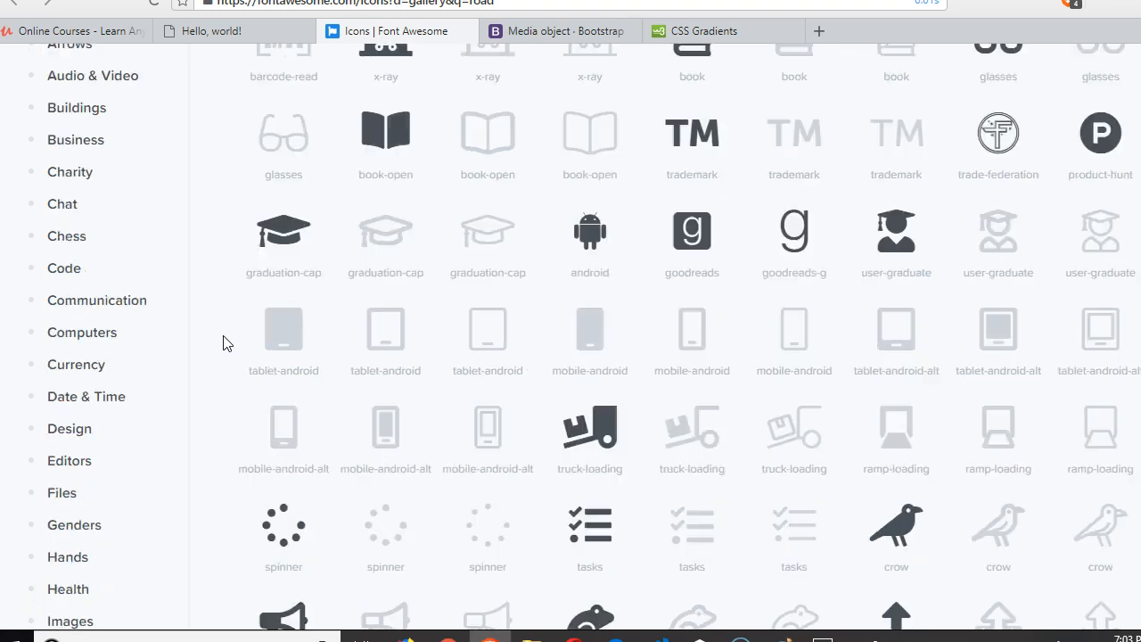
scroll(down, 3)
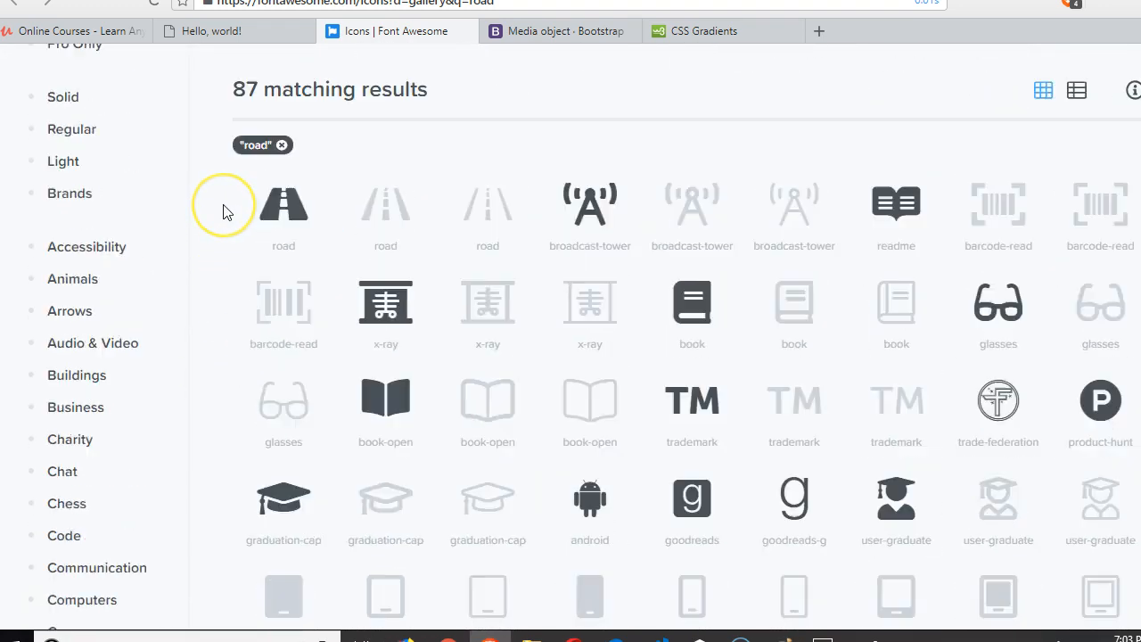
scroll(up, 3)
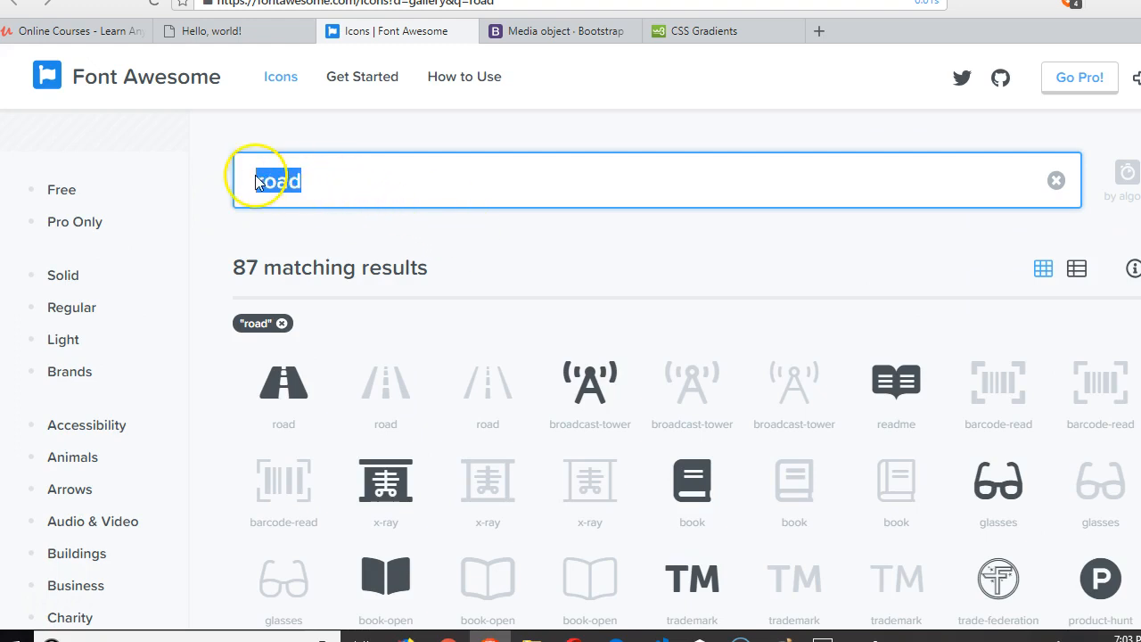
text(snak)
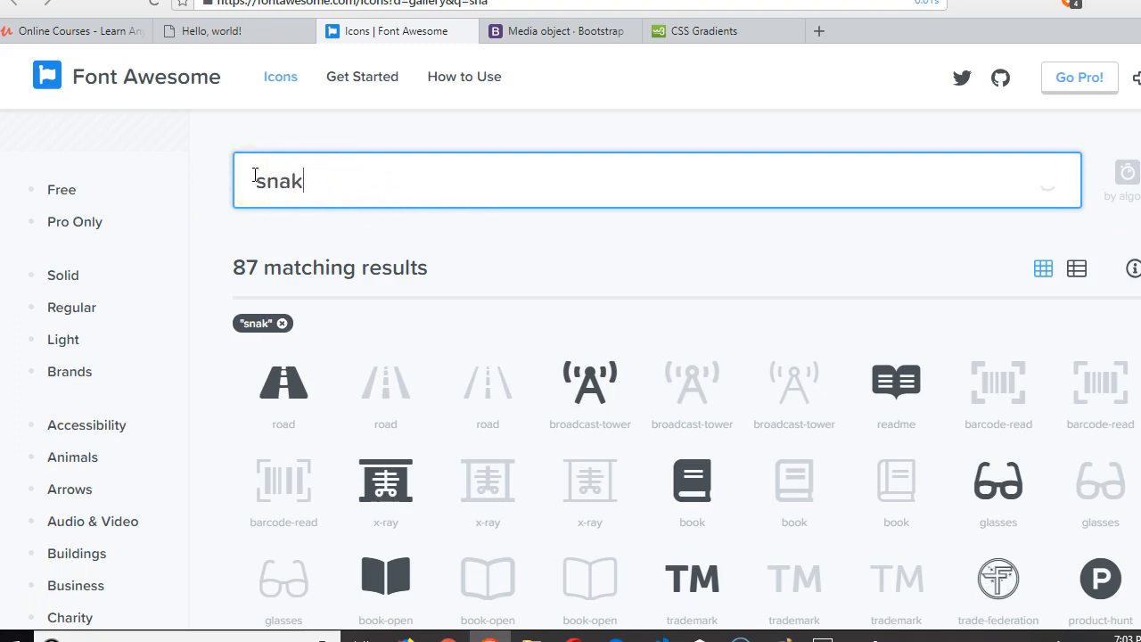
text(e)
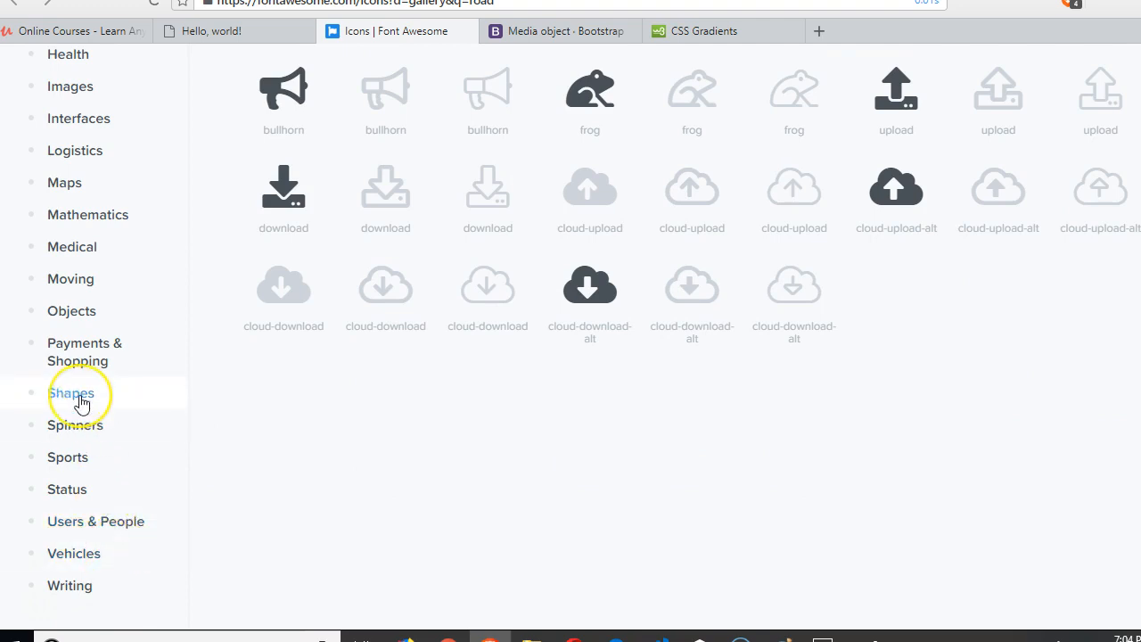
Step: Filter icons to the Shapes category with the search cleared and browse them
click(70, 393)
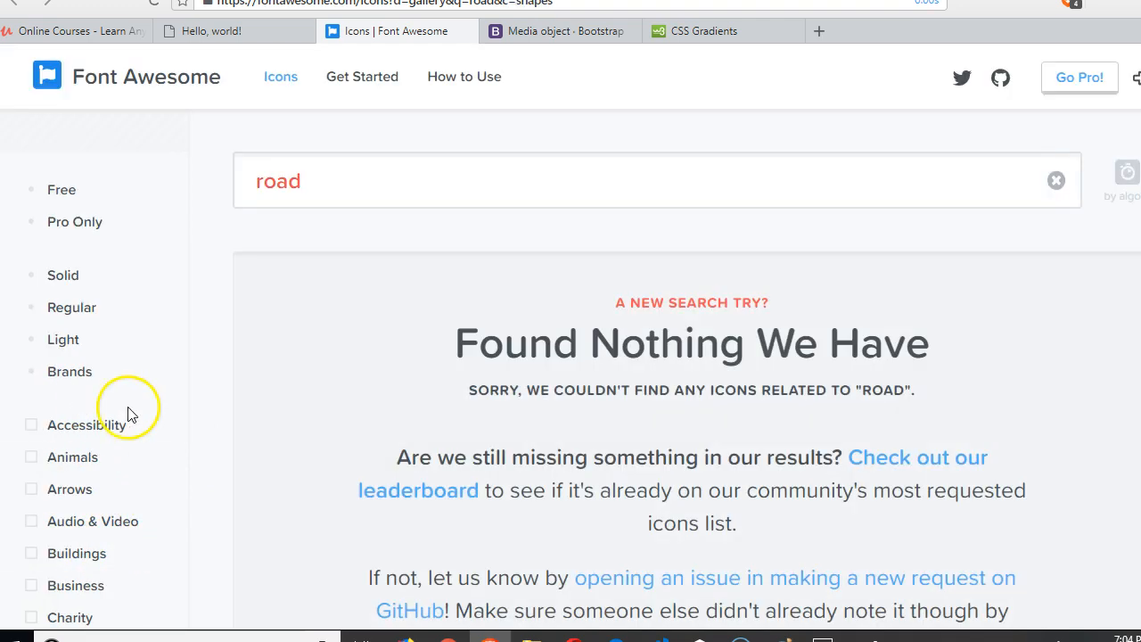
double_click(278, 181)
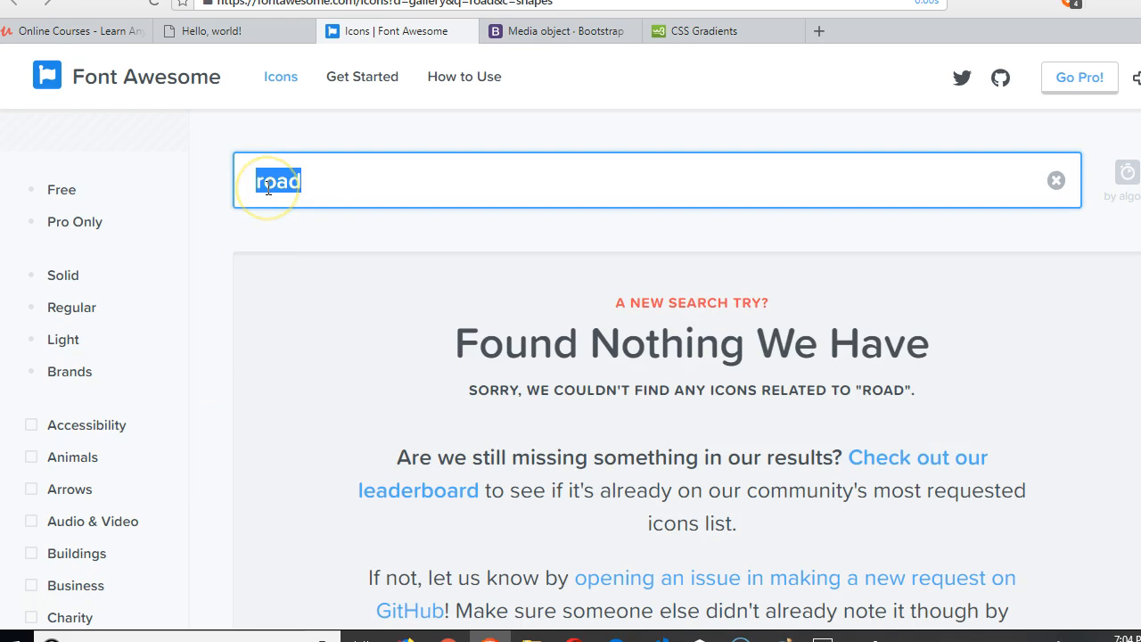
click(1055, 180)
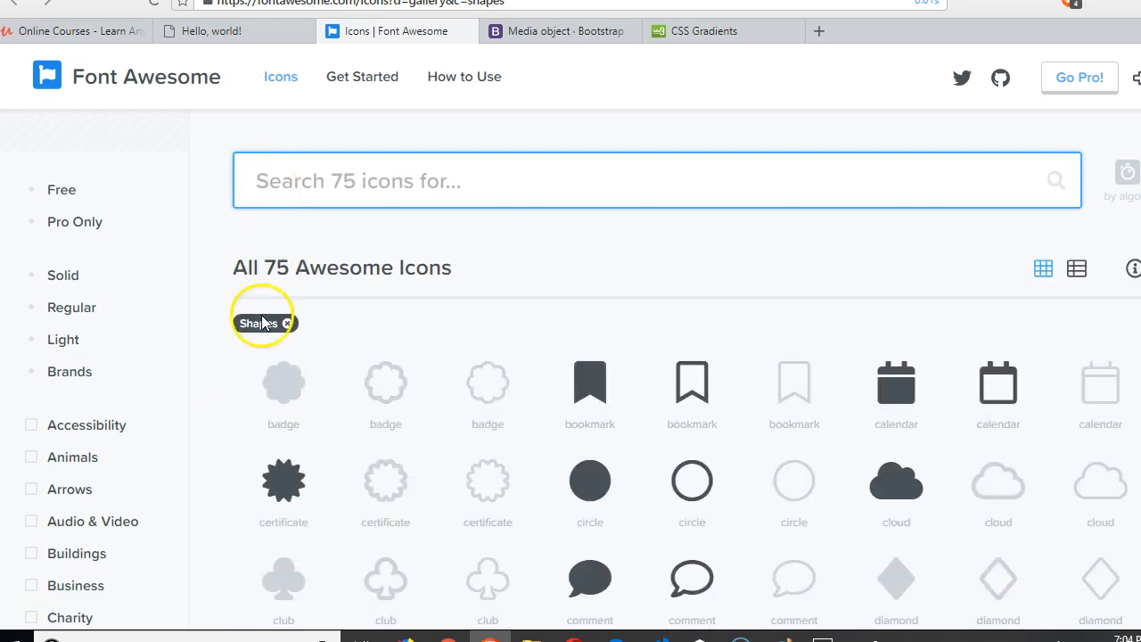
scroll(down, 3)
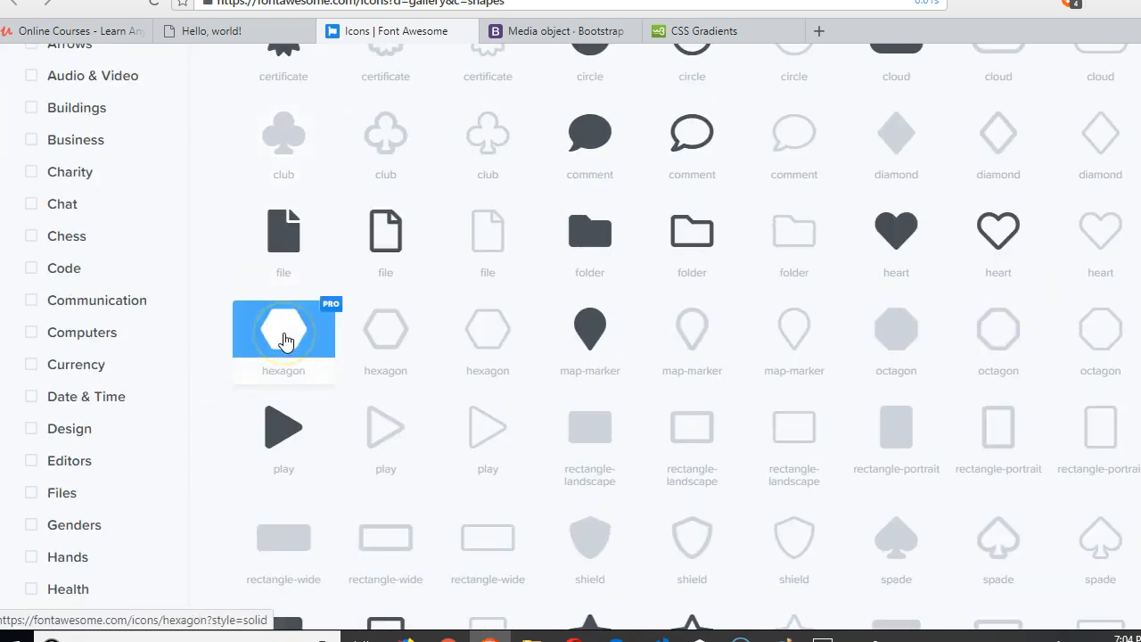
scroll(down, 3)
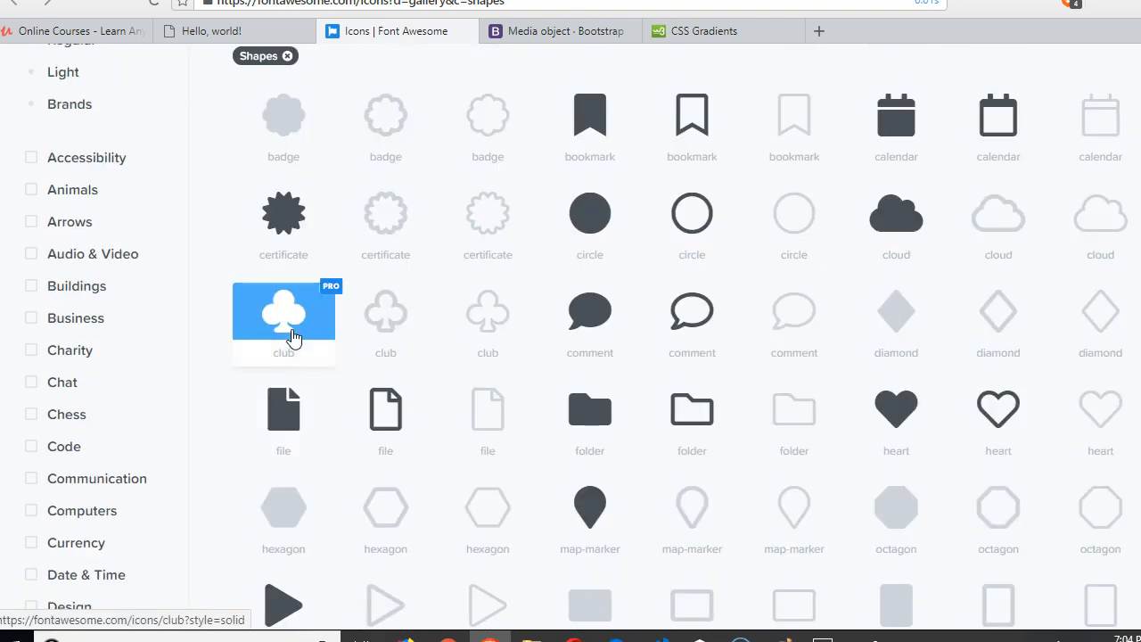
scroll(down, 3)
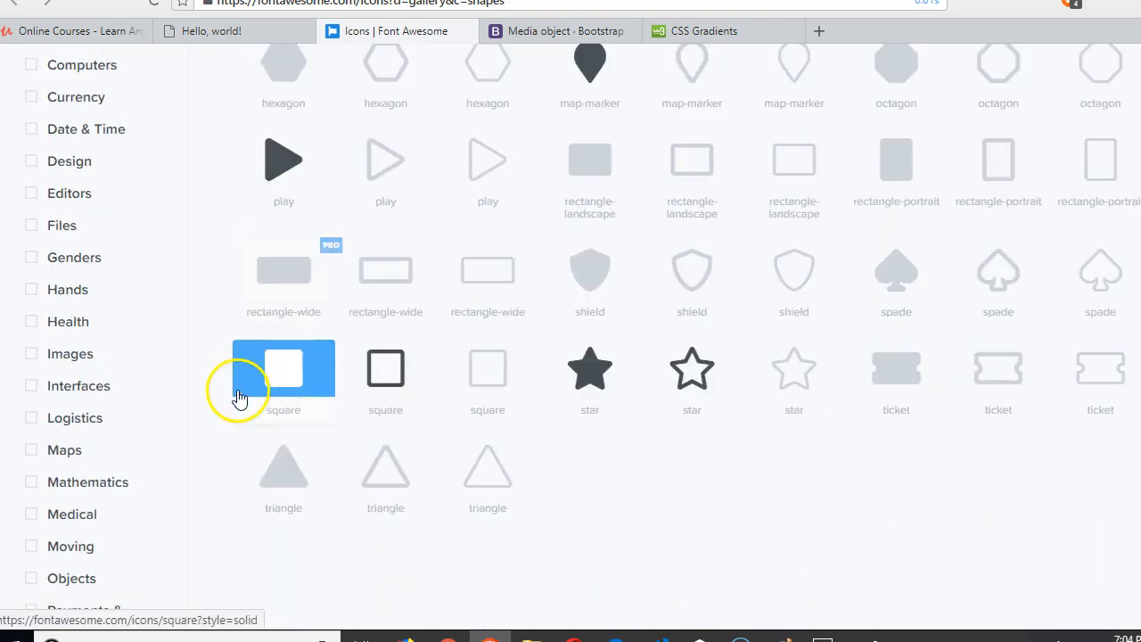
scroll(down, 3)
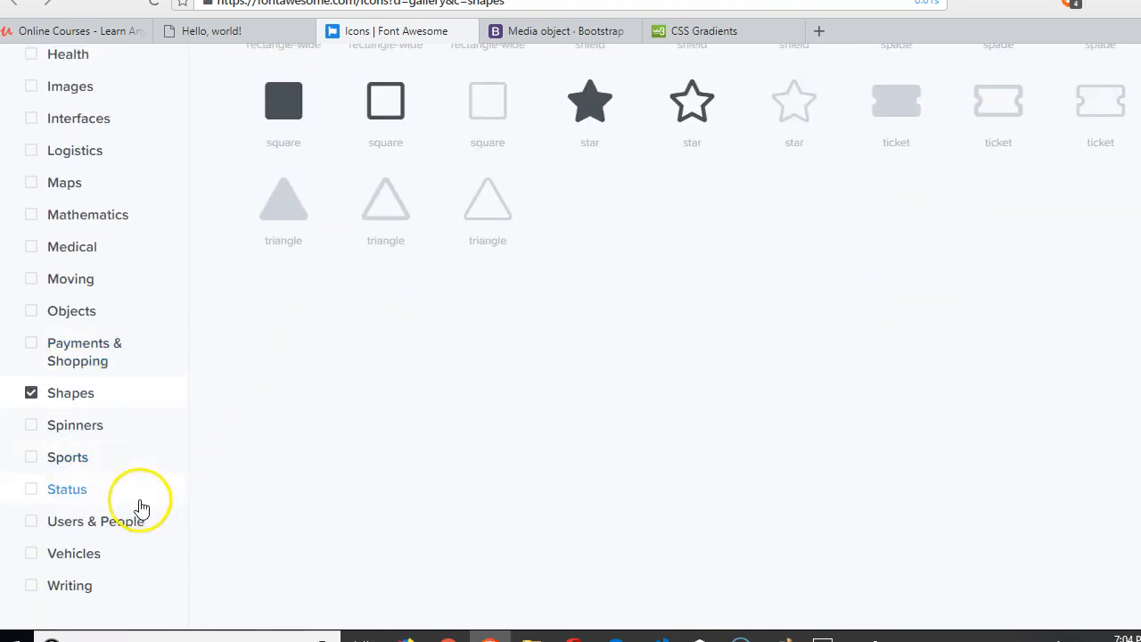
scroll(down, 3)
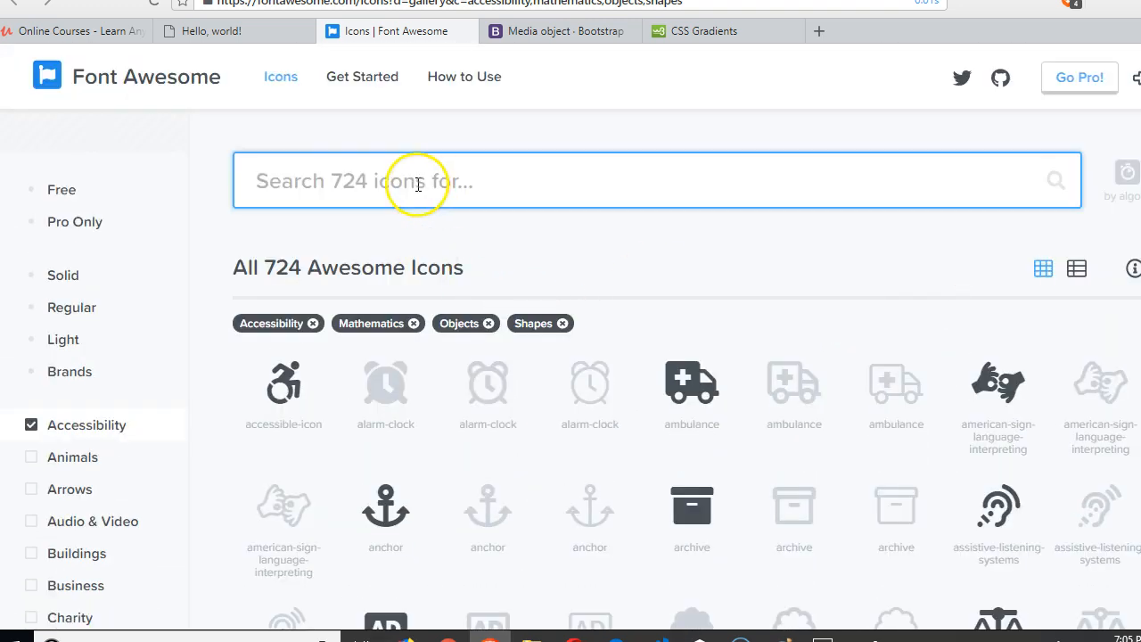
Step: Search for cloud icons and scroll through the results
text(cloud)
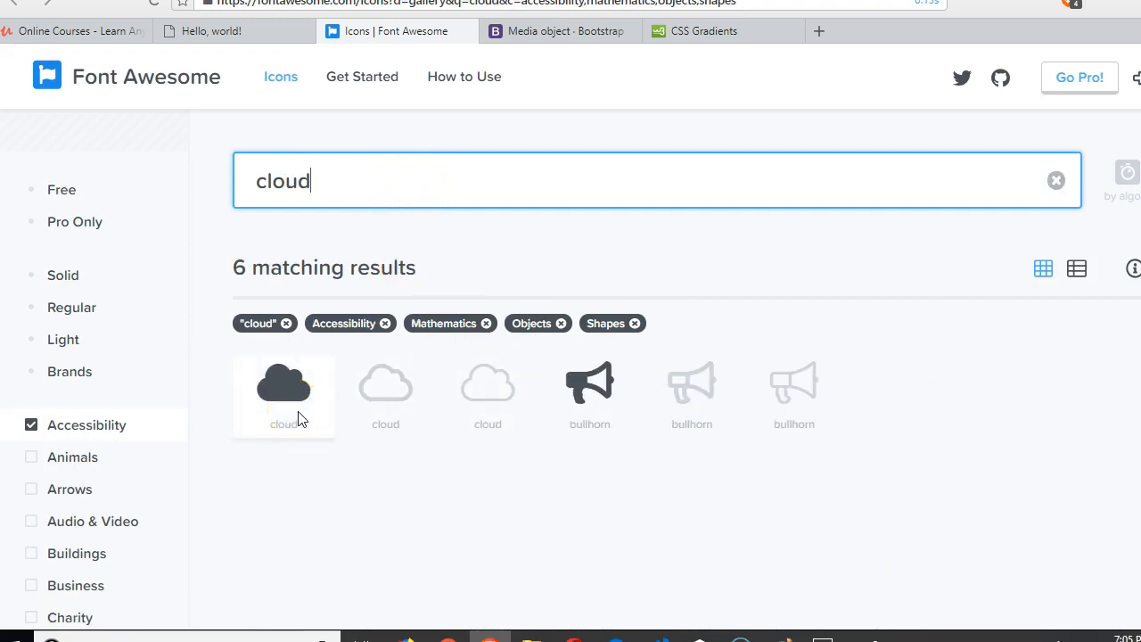
scroll(down, 3)
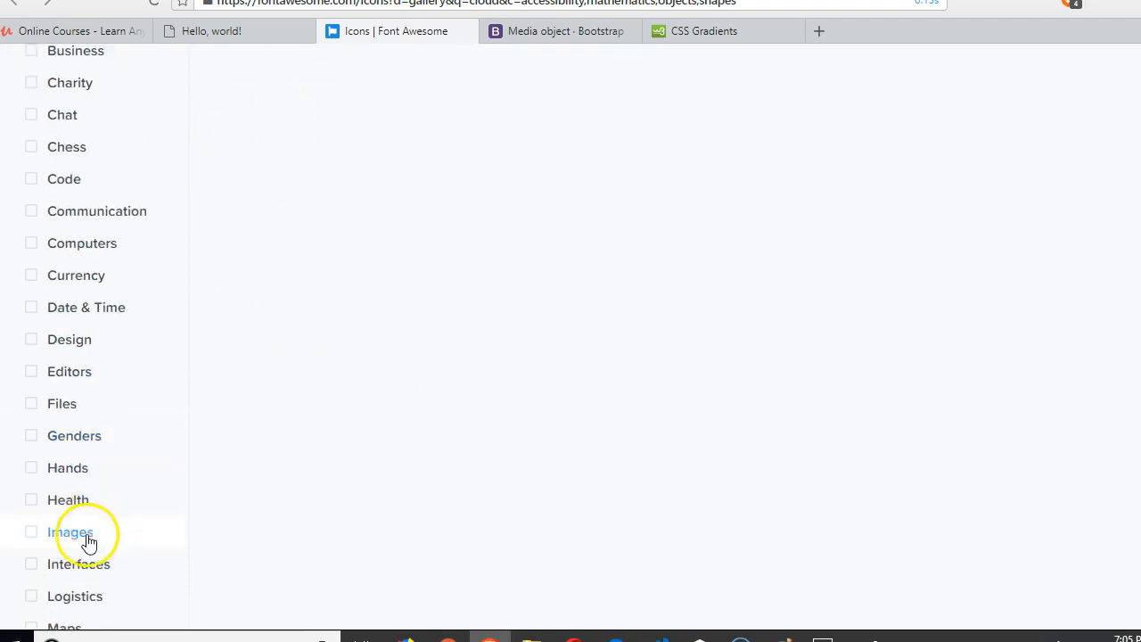
scroll(down, 3)
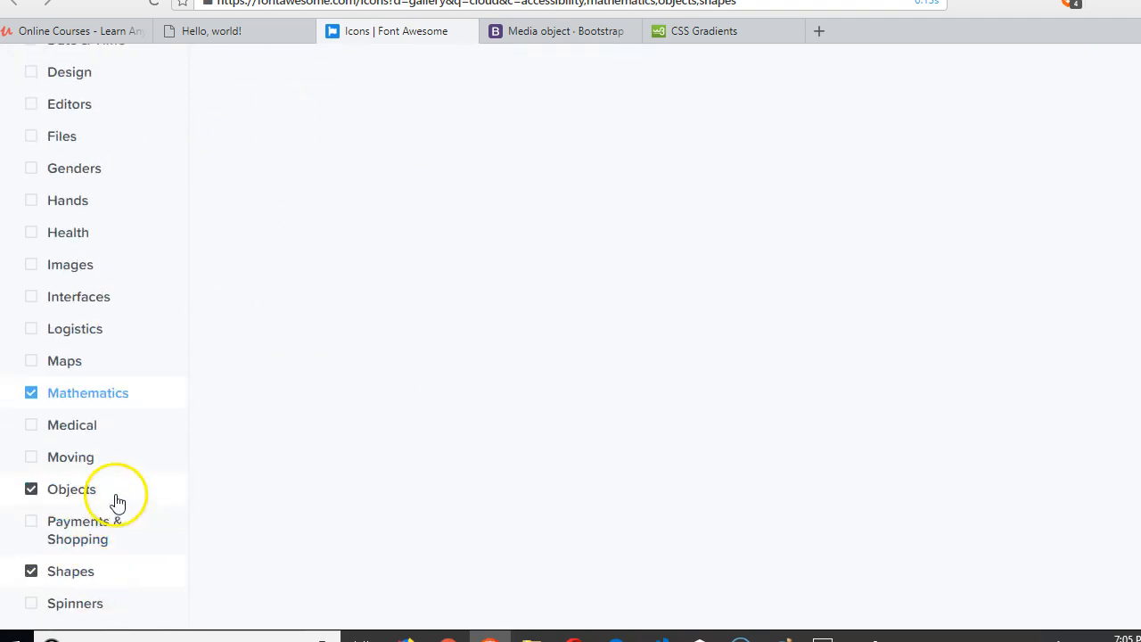
scroll(down, 3)
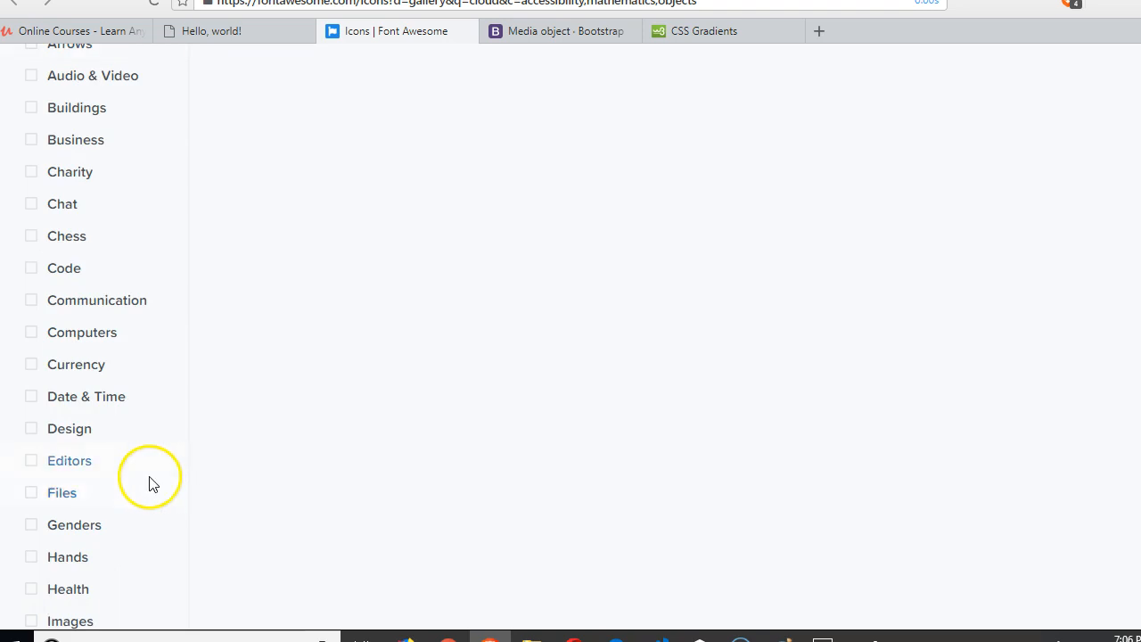
scroll(down, 3)
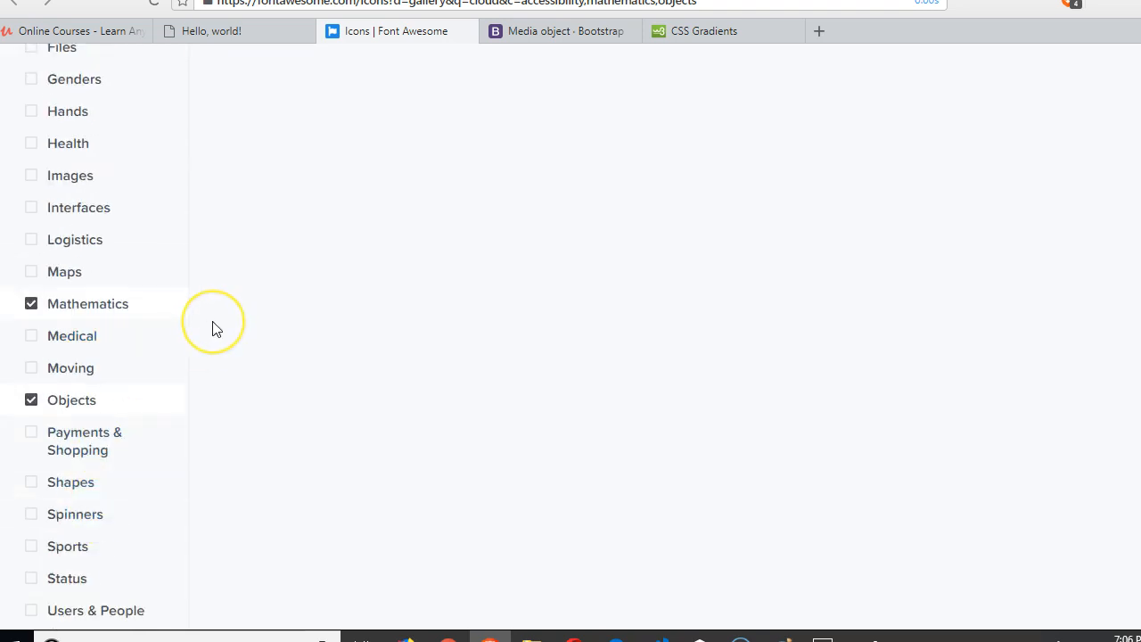
scroll(up, 3)
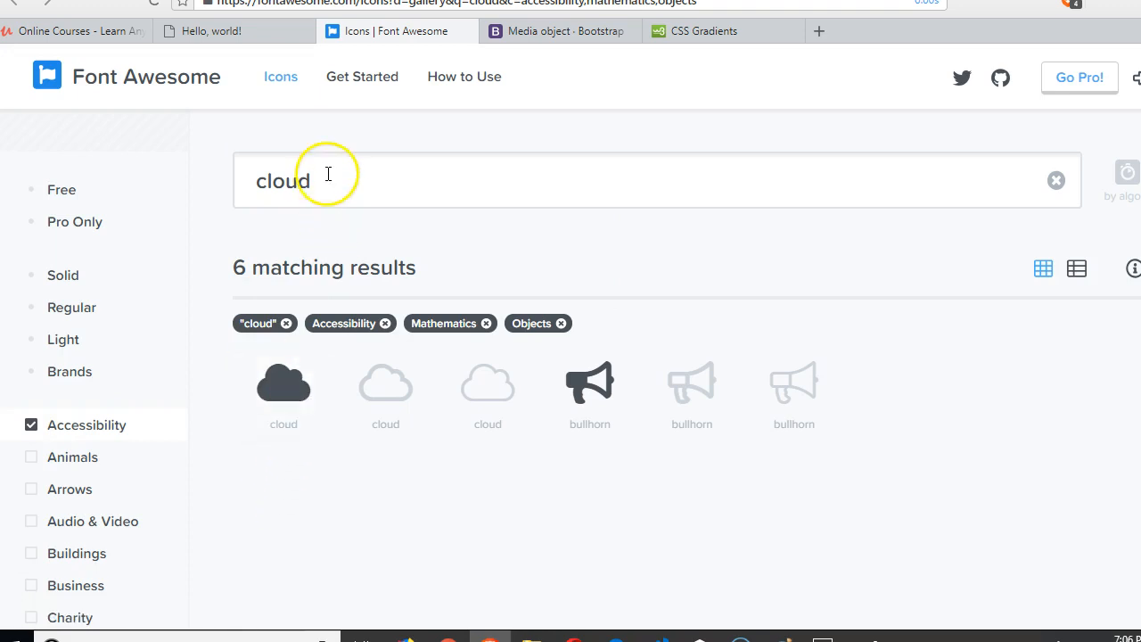
Step: Try further searches, then find 'spinner' and open the solid spinner icon
text(certi)
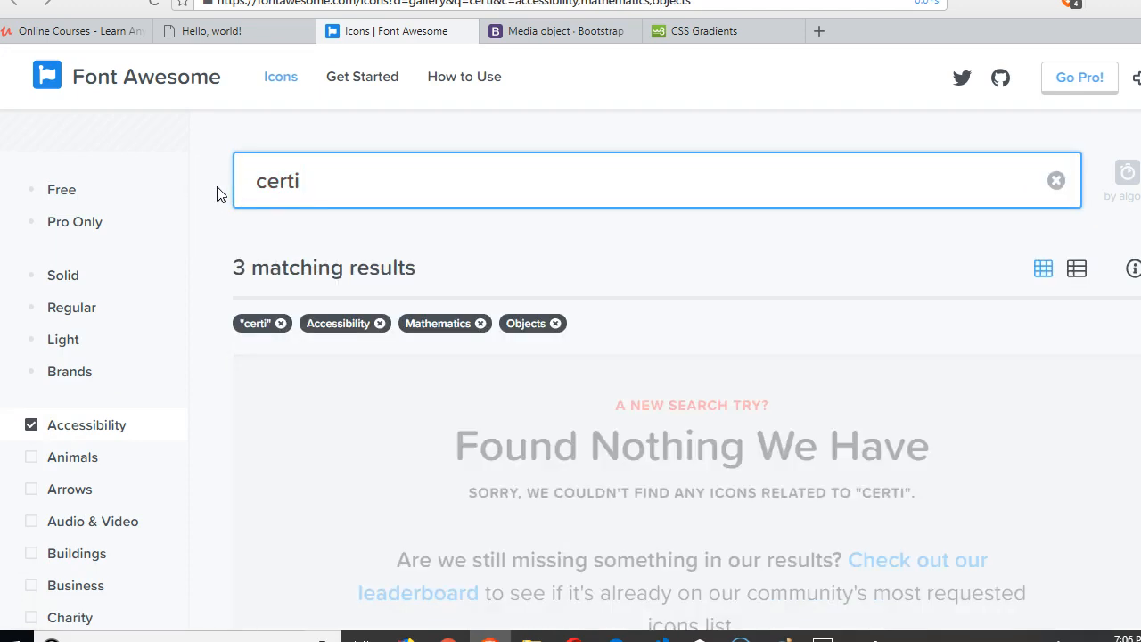
key(Backspace)
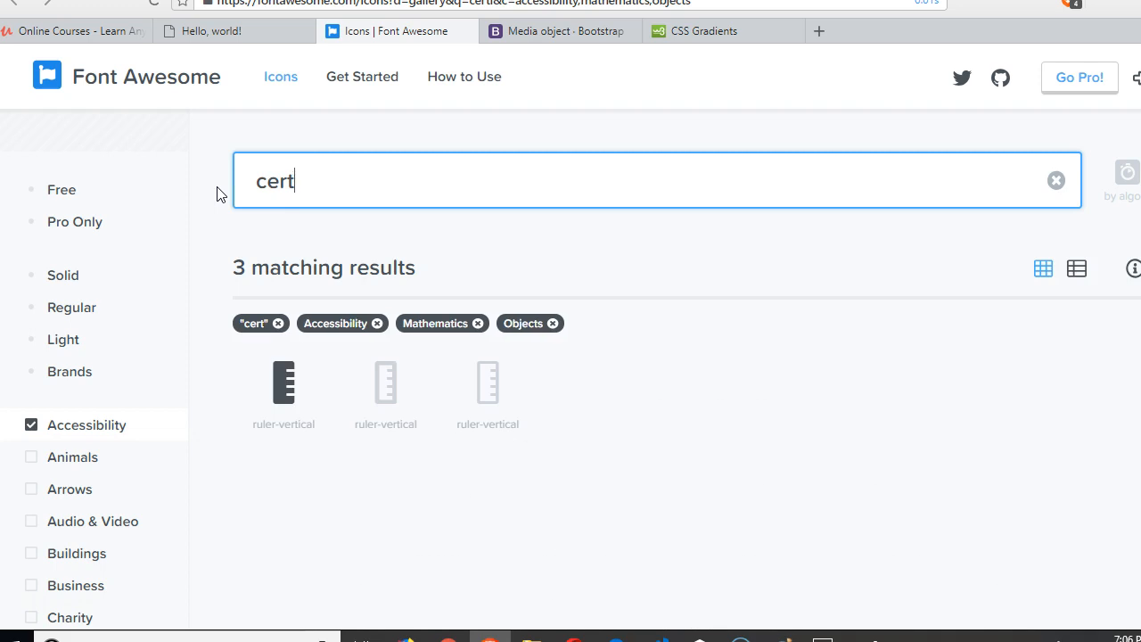
click(1056, 180)
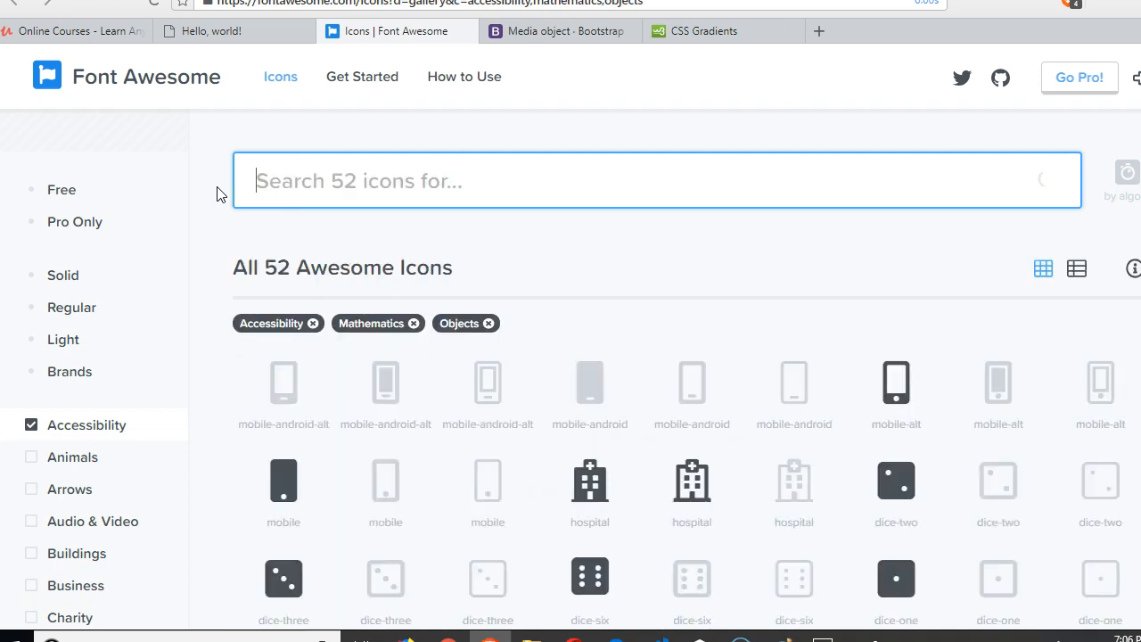
text(rew)
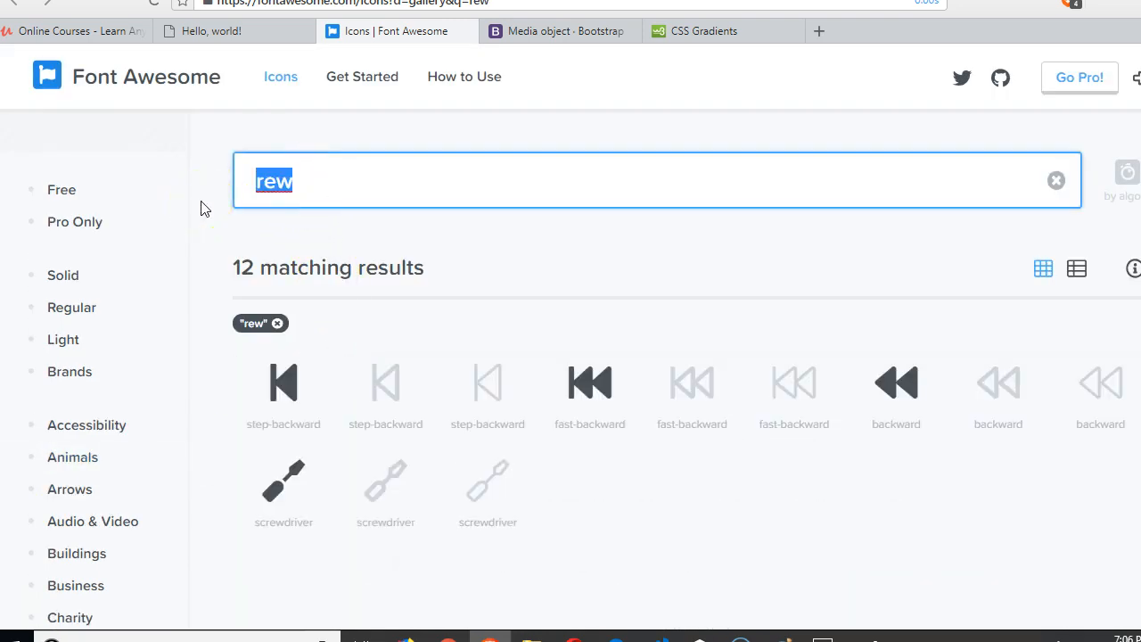
text(certi)
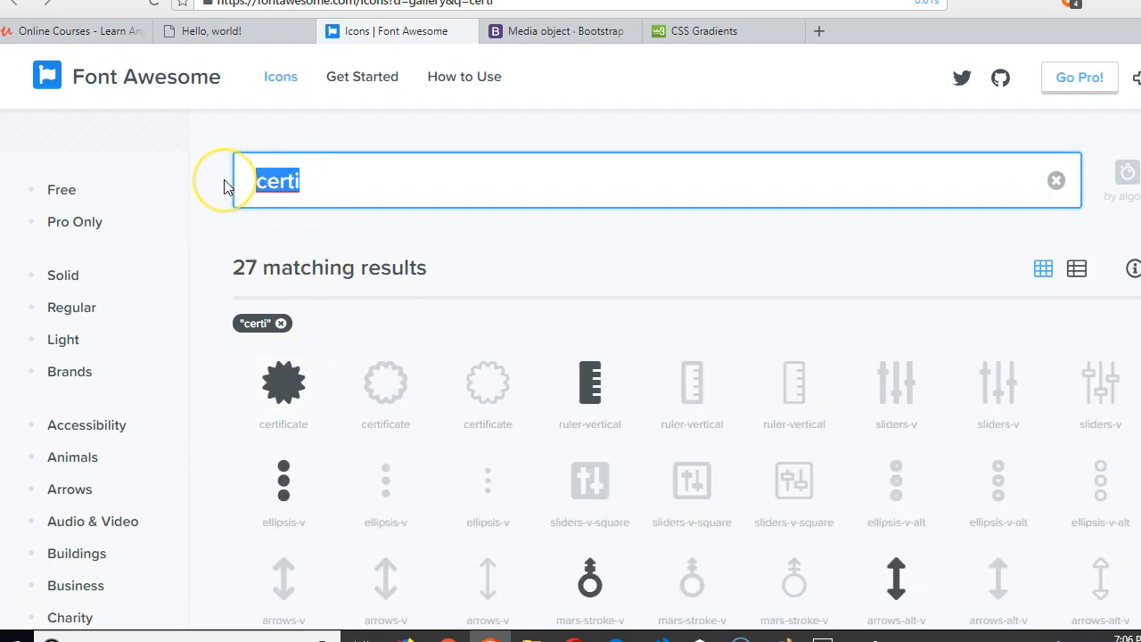
text(spinner)
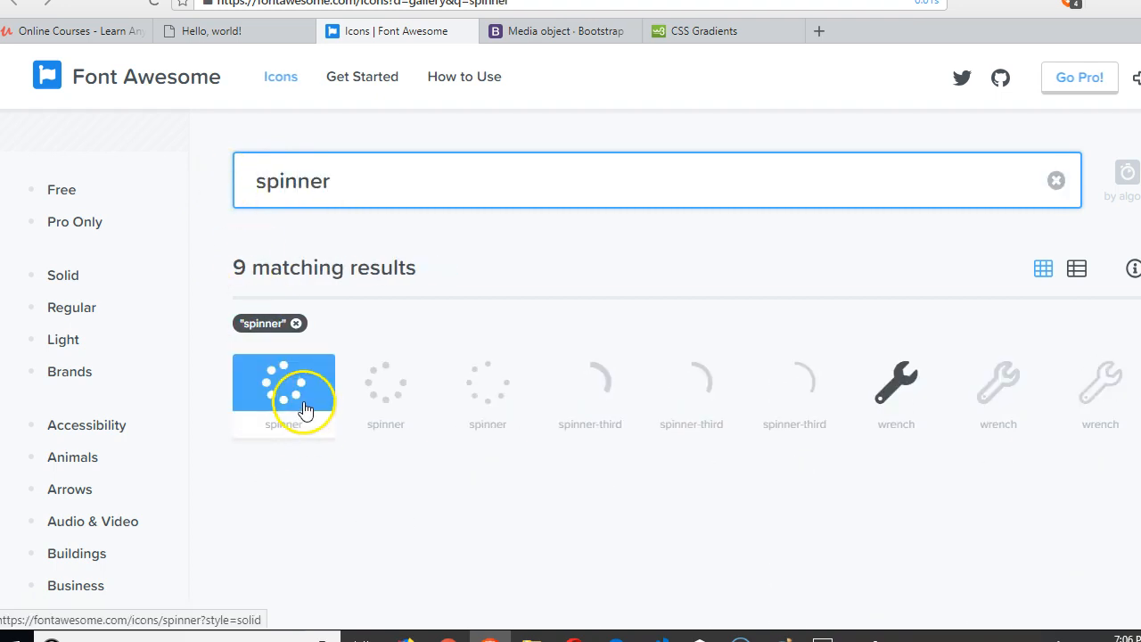
click(284, 385)
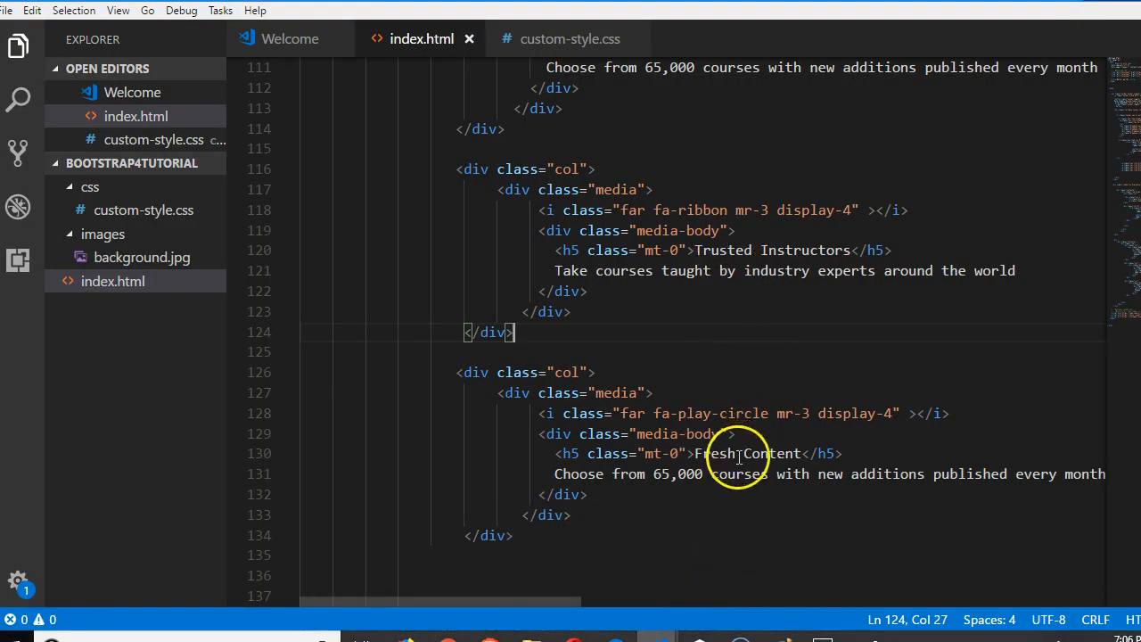
Step: Change the third column's fa-play-circle icon to fa-spinner
double_click(745, 413)
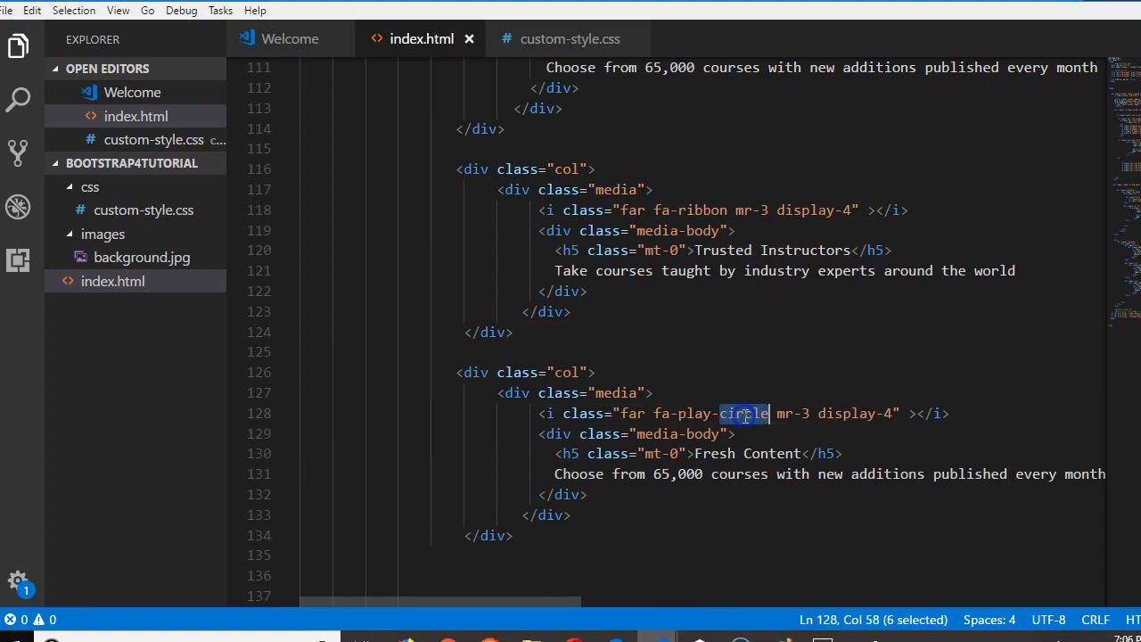
text(f)
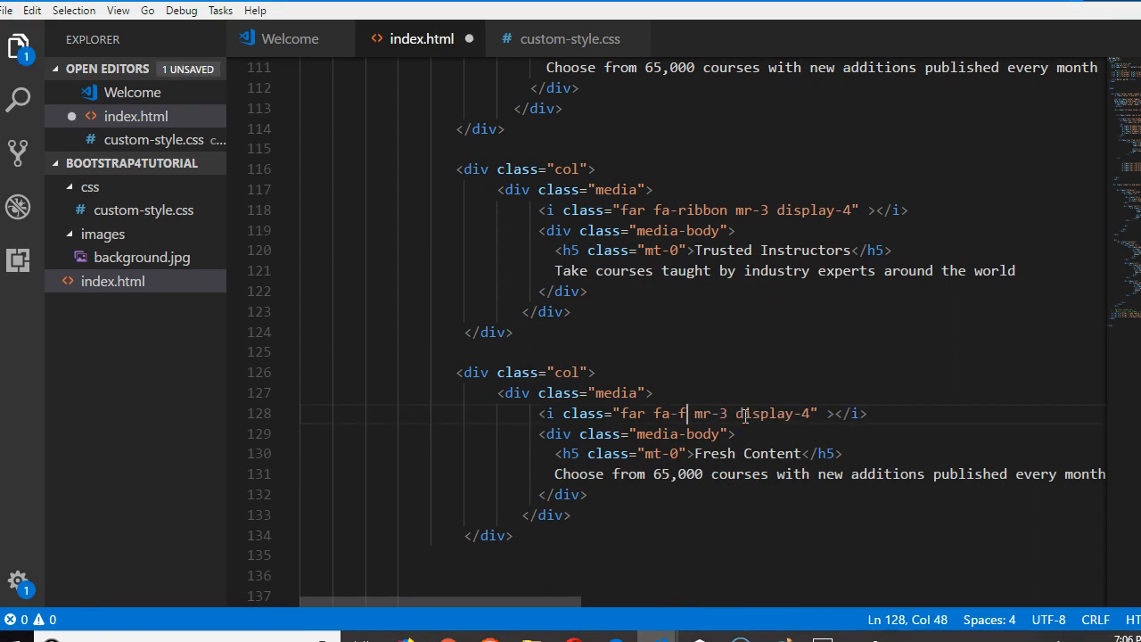
text(spin)
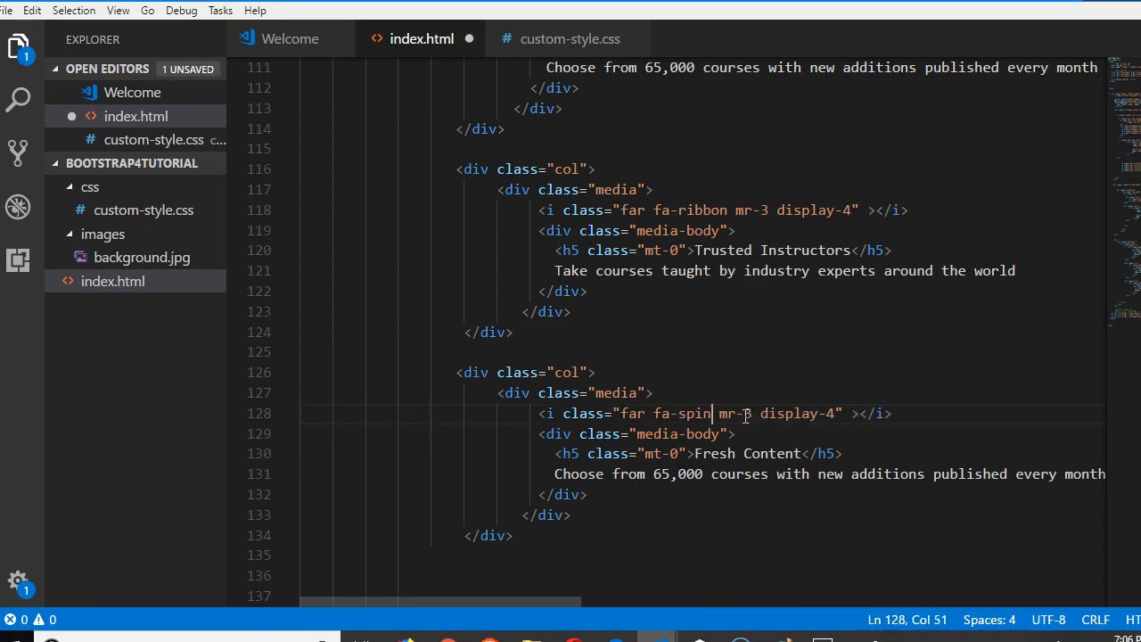
text(ner)
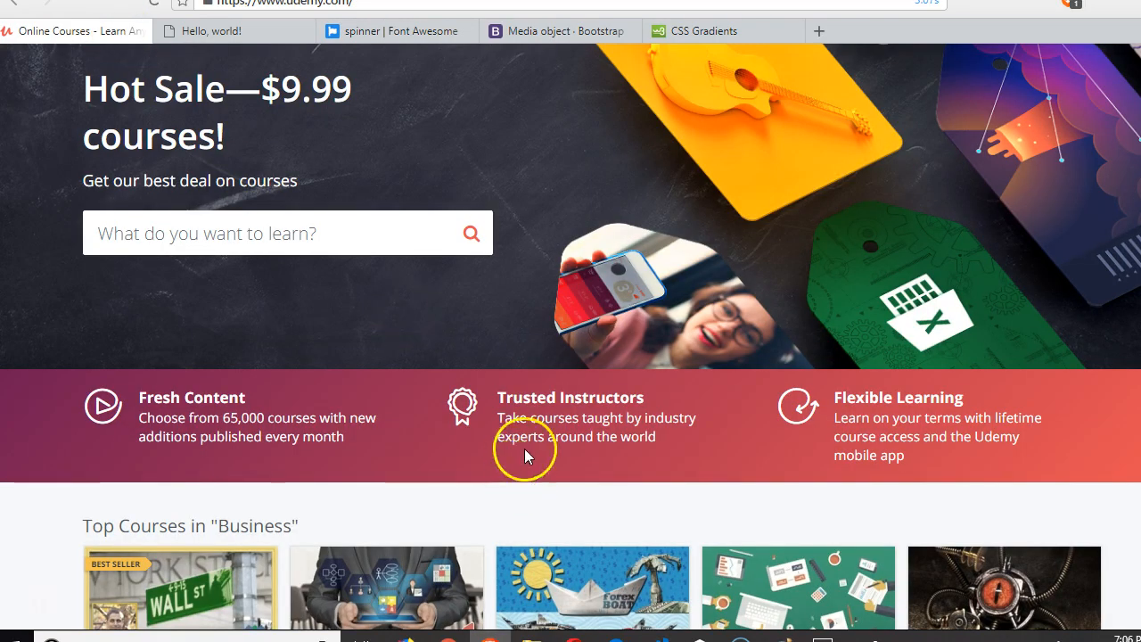
mouse_move(908, 468)
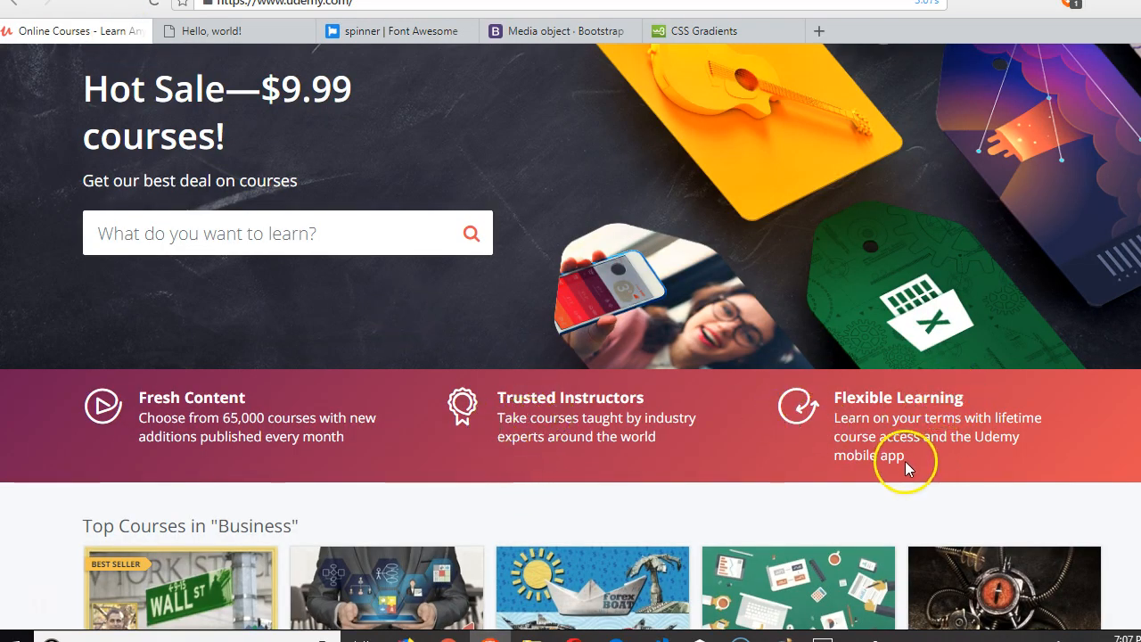
drag(834, 417, 905, 456)
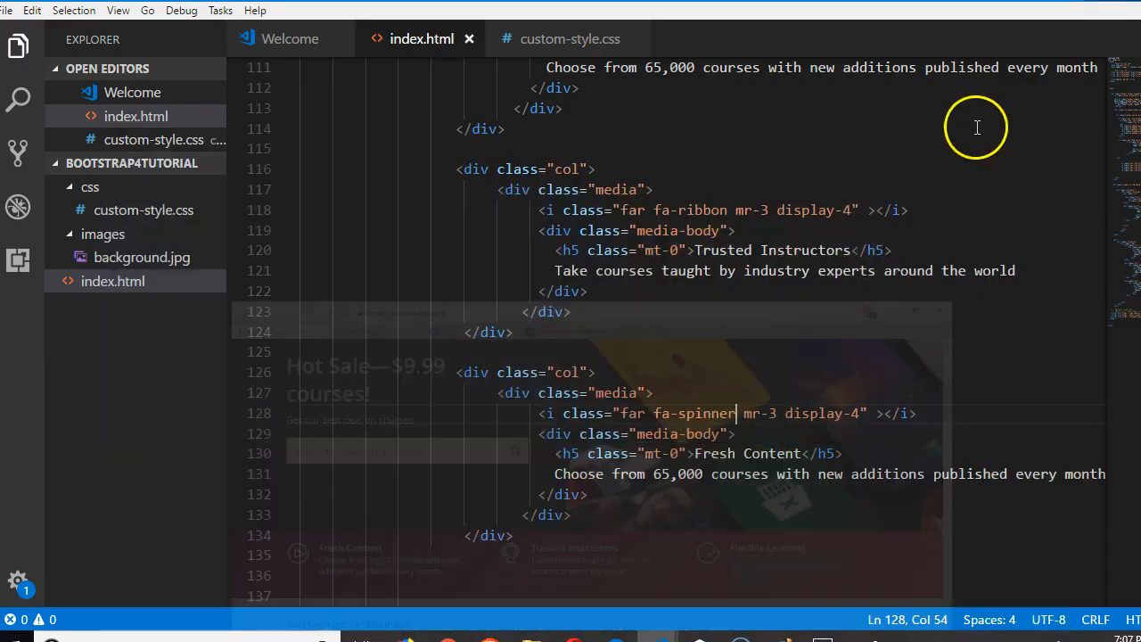
Step: Rename the third heading 'Fresh' to 'Flexible Learning' and select its description
double_click(716, 454)
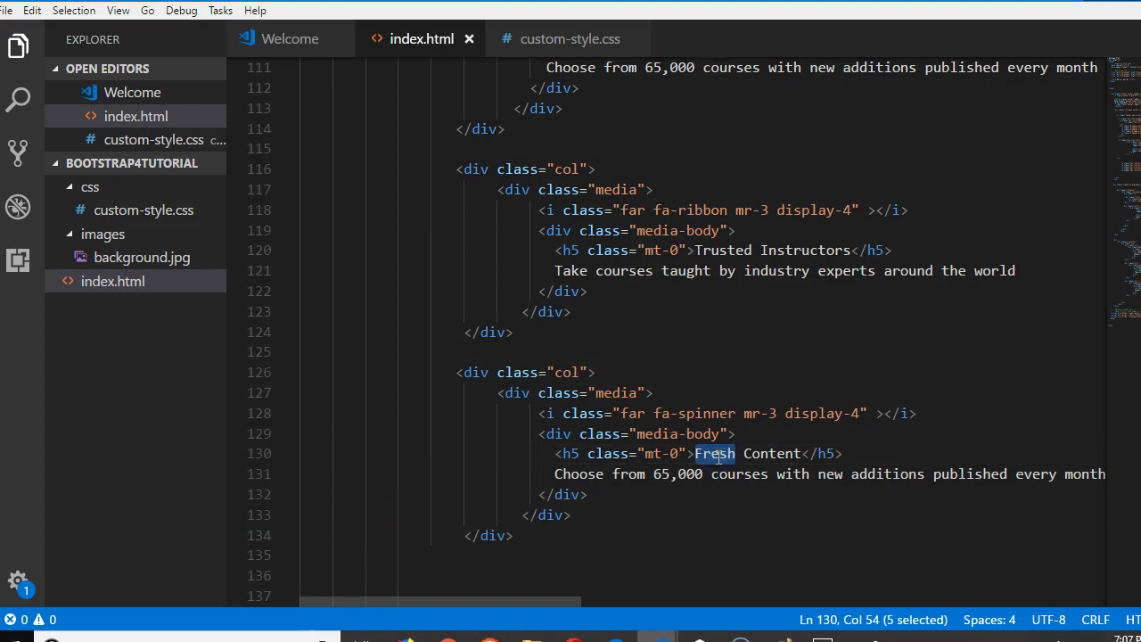
text(Flexible)
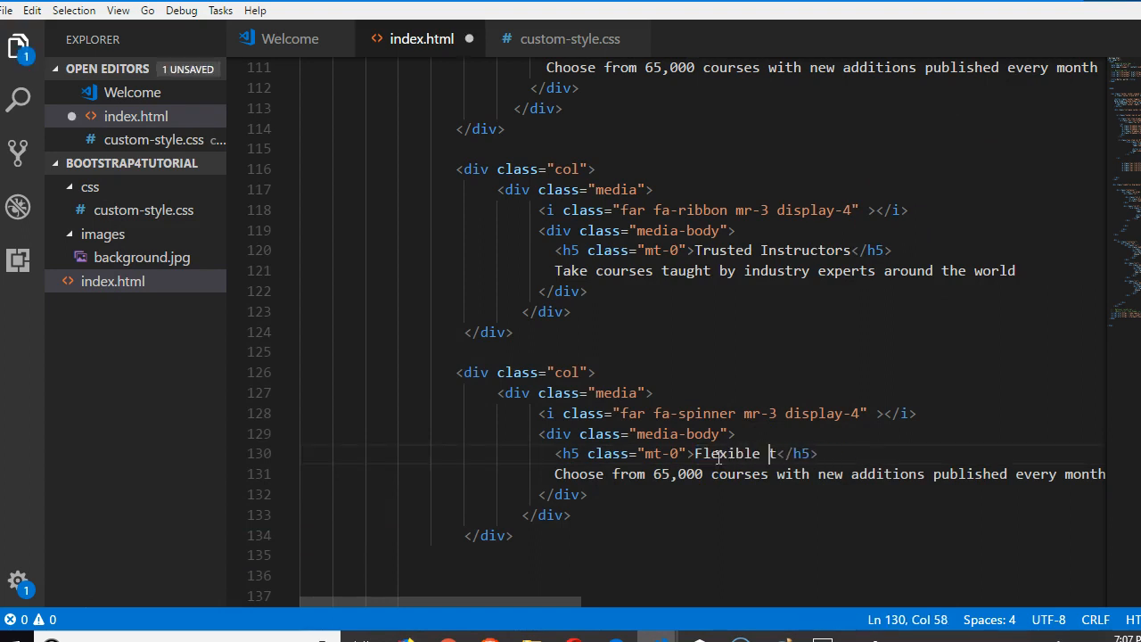
text(Learning)
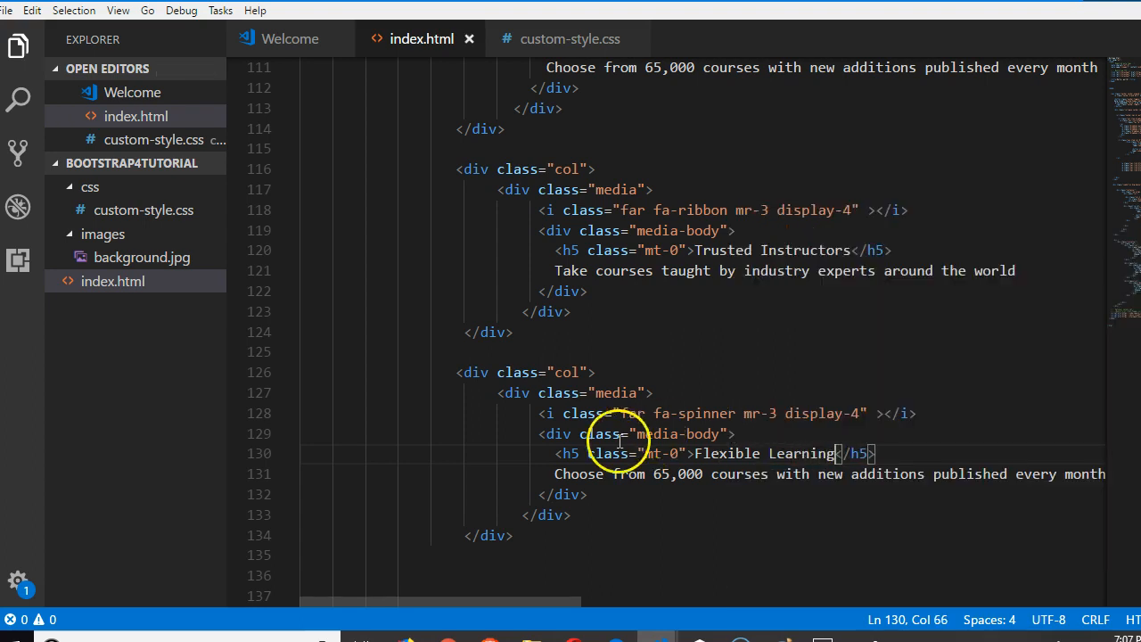
drag(554, 473, 1008, 474)
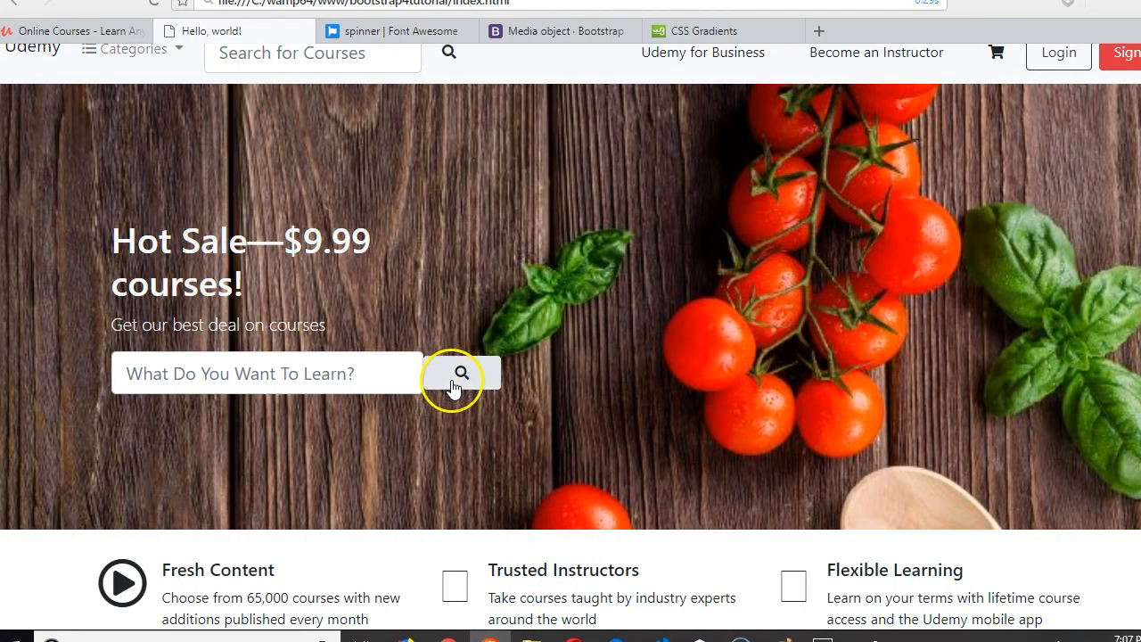
mouse_move(462, 502)
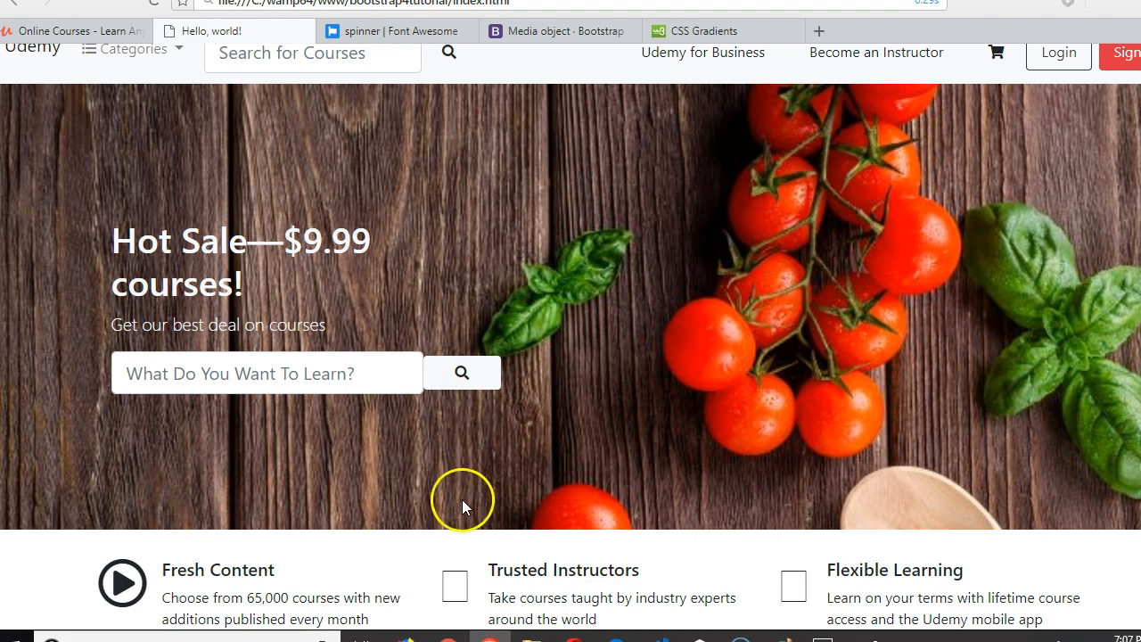
mouse_move(453, 616)
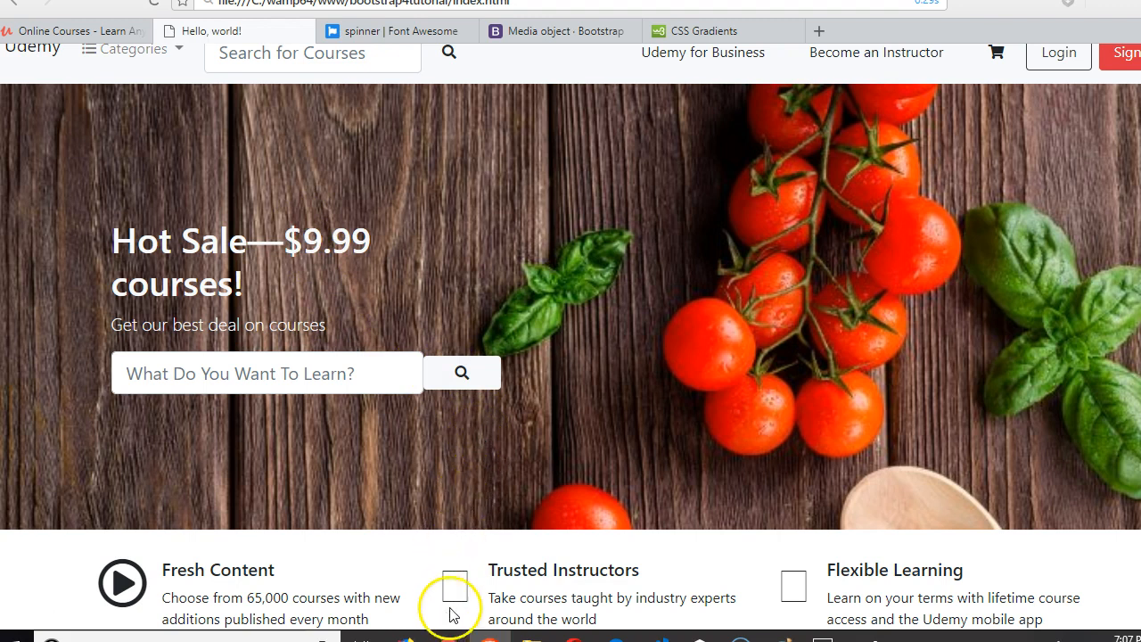
mouse_move(591, 601)
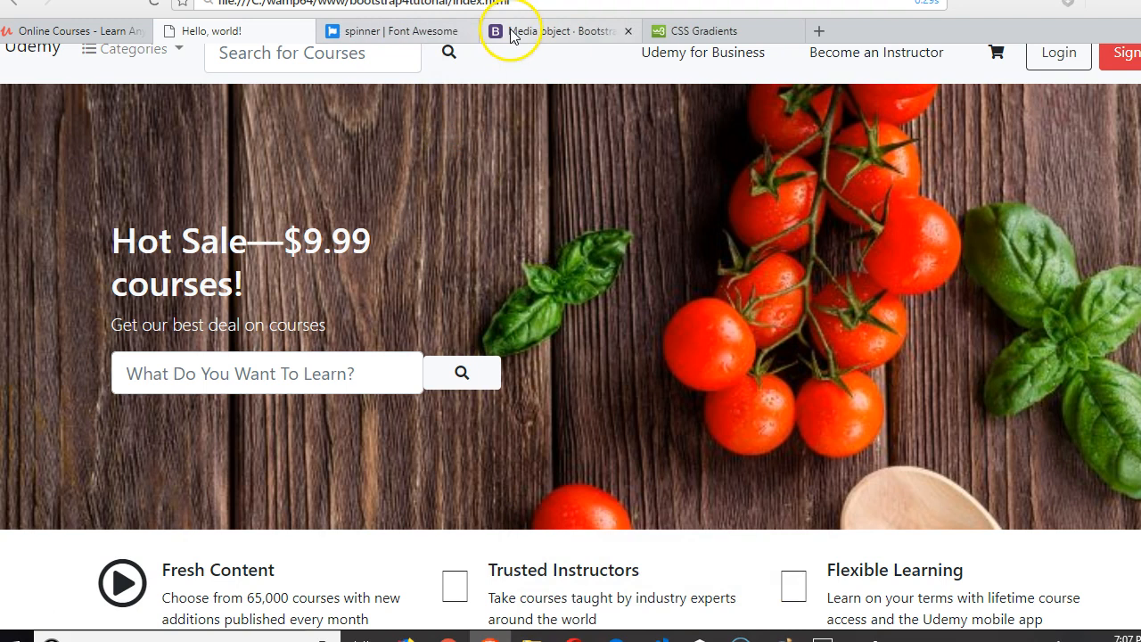
Step: Leave the local preview for the spinner icon's Font Awesome tab
click(557, 31)
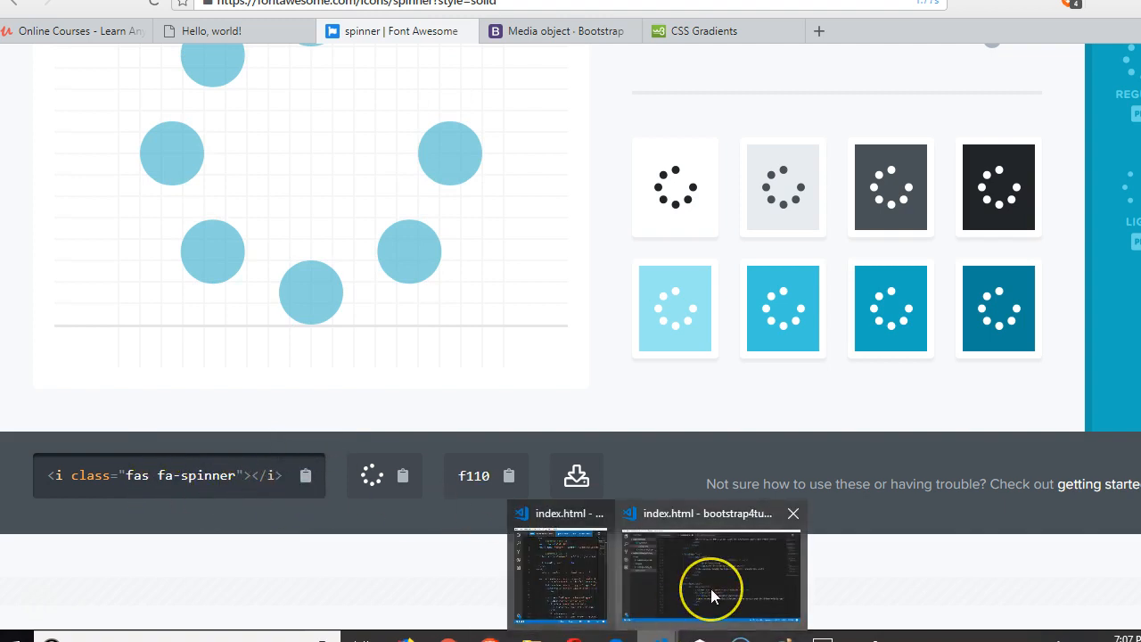
Step: Back in VS Code, change the ribbon and spinner prefixes from 'far' to 'fas'
click(711, 575)
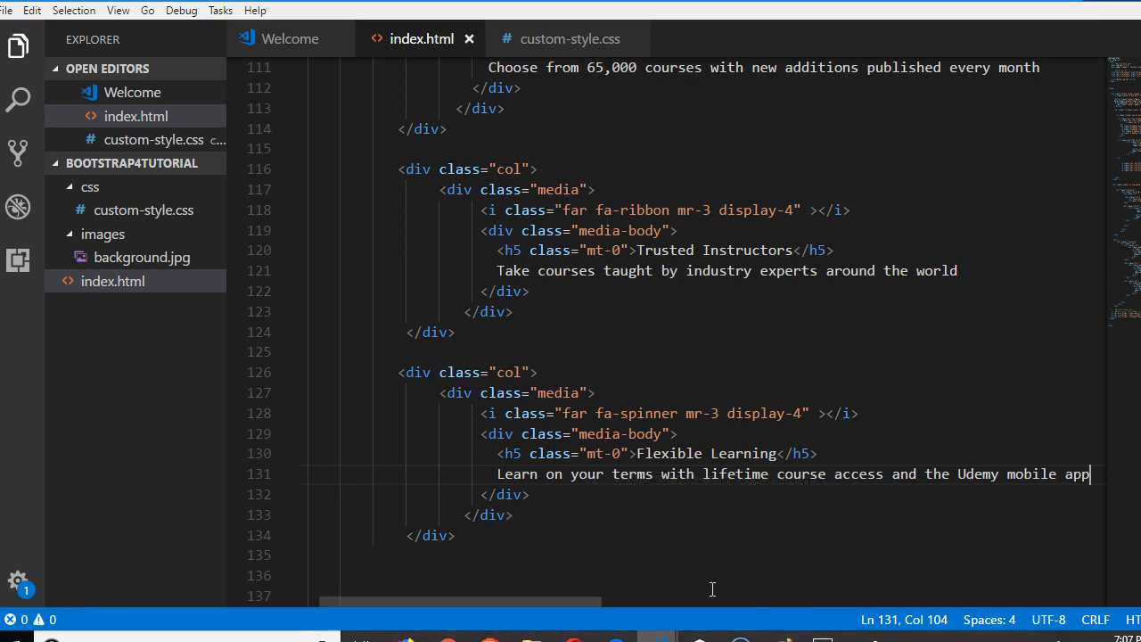
click(590, 413)
text(s)
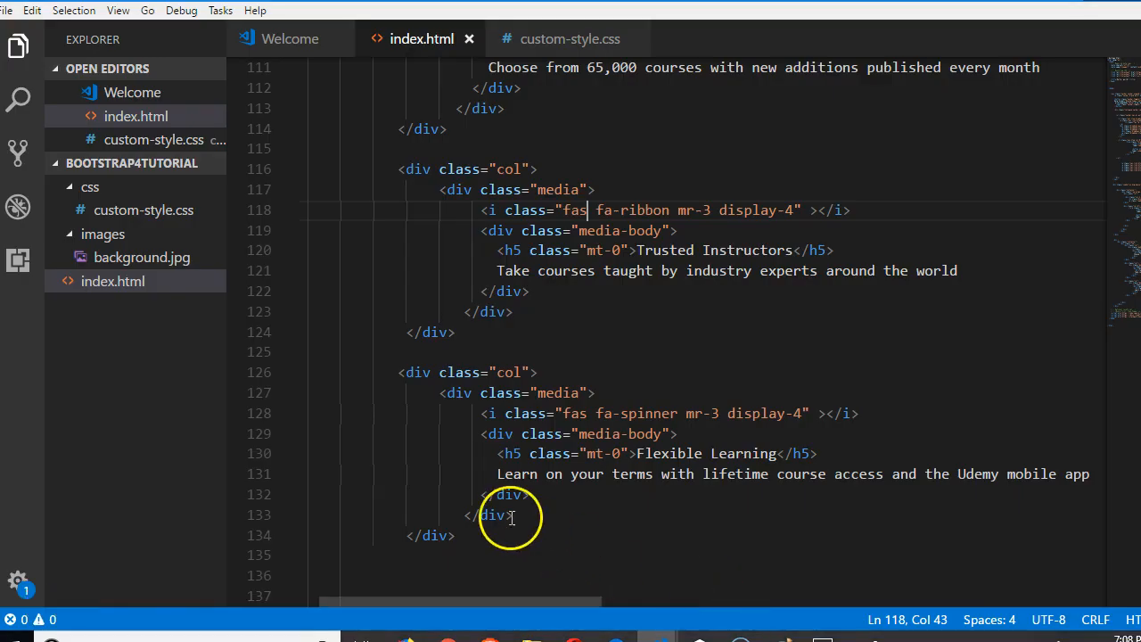
double_click(574, 412)
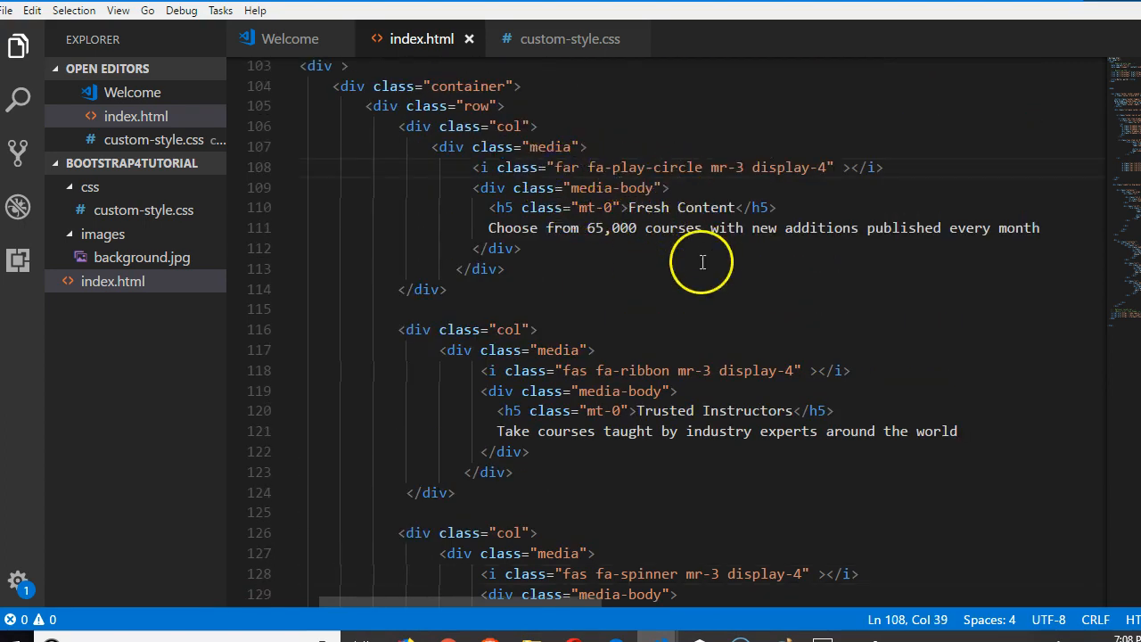
scroll(down, 3)
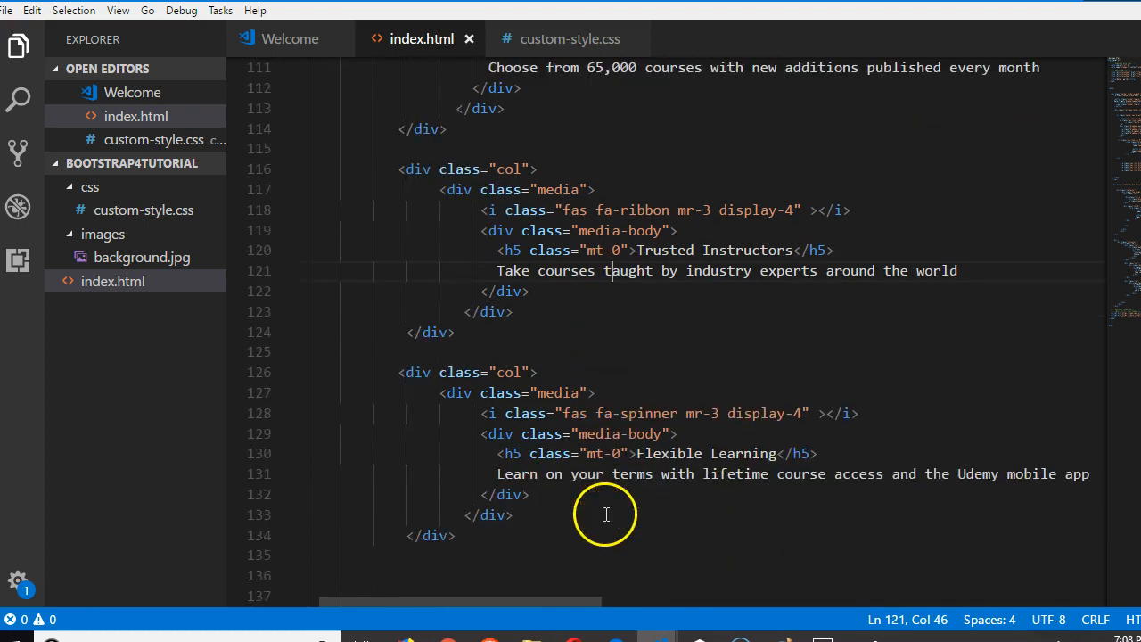
scroll(down, 3)
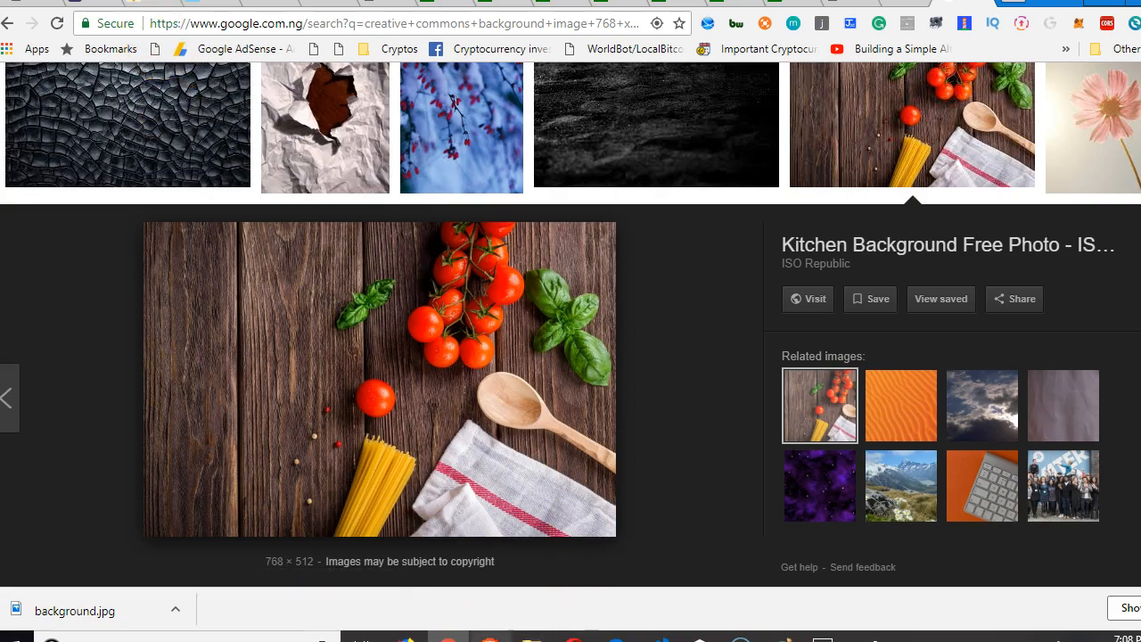
Step: Scroll Udemy to its Fresh Content, Trusted Instructors and Flexible Learning features
click(212, 31)
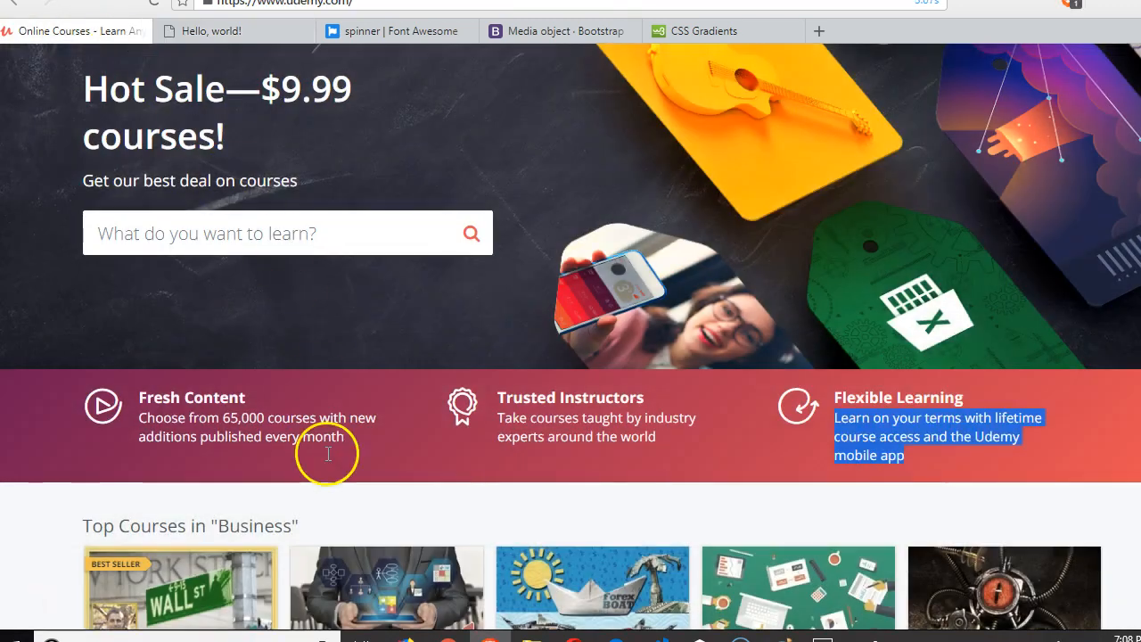
mouse_move(731, 459)
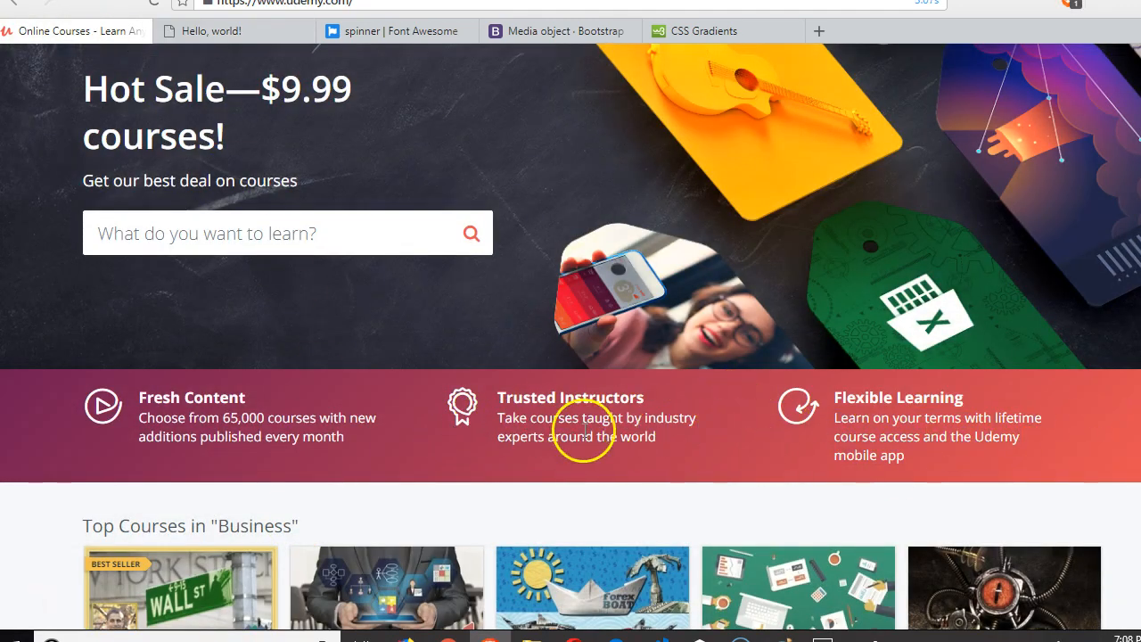
scroll(down, 3)
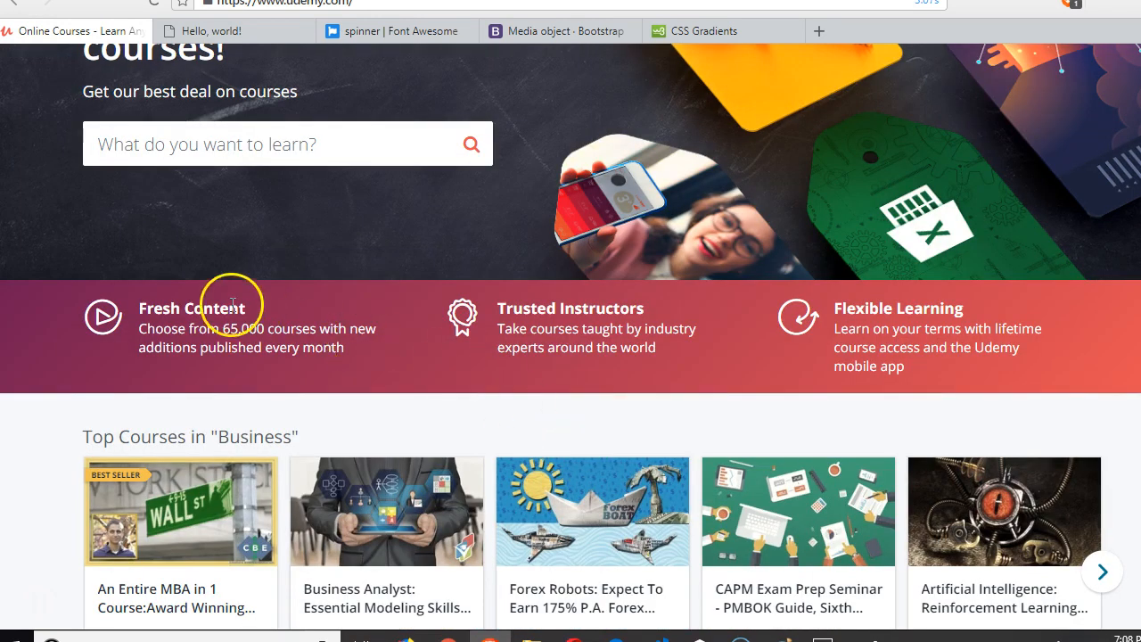
mouse_move(700, 375)
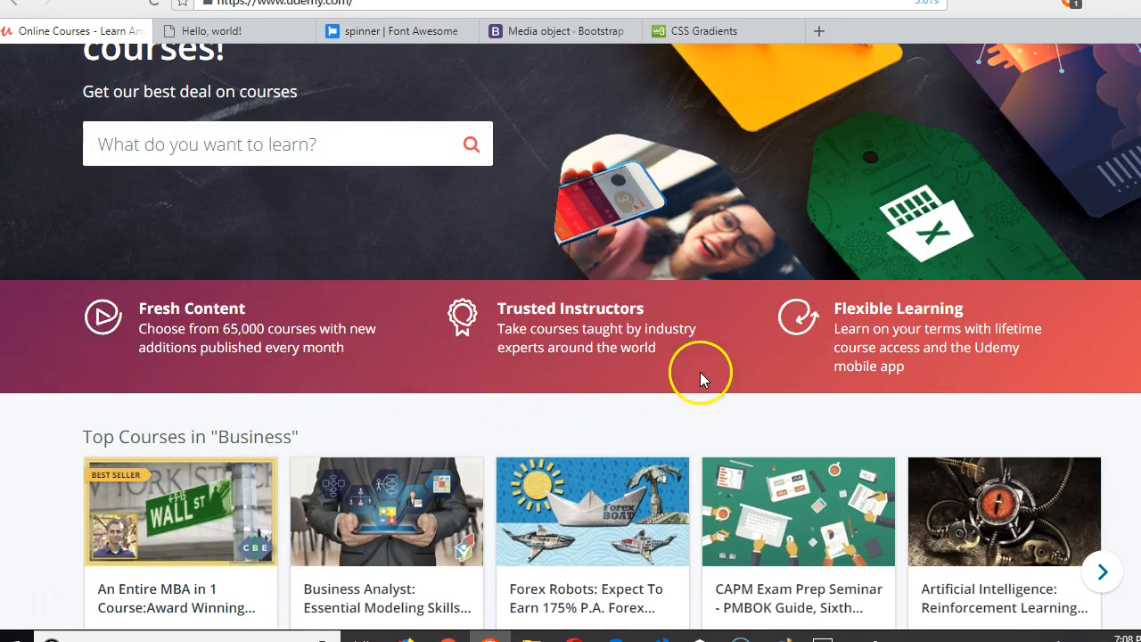
mouse_move(43, 609)
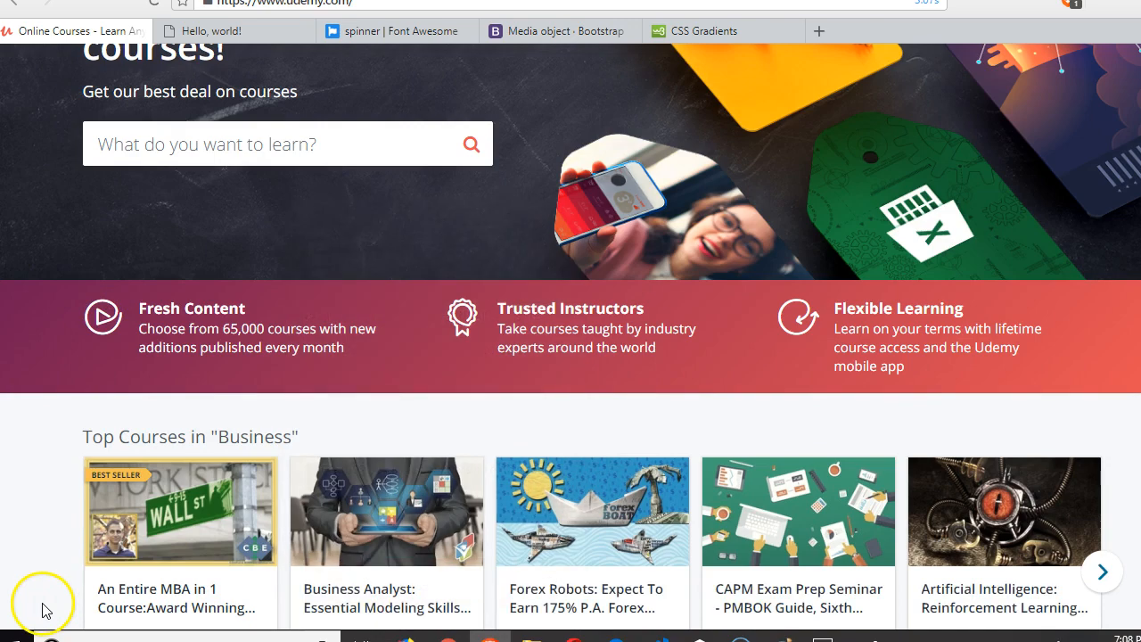